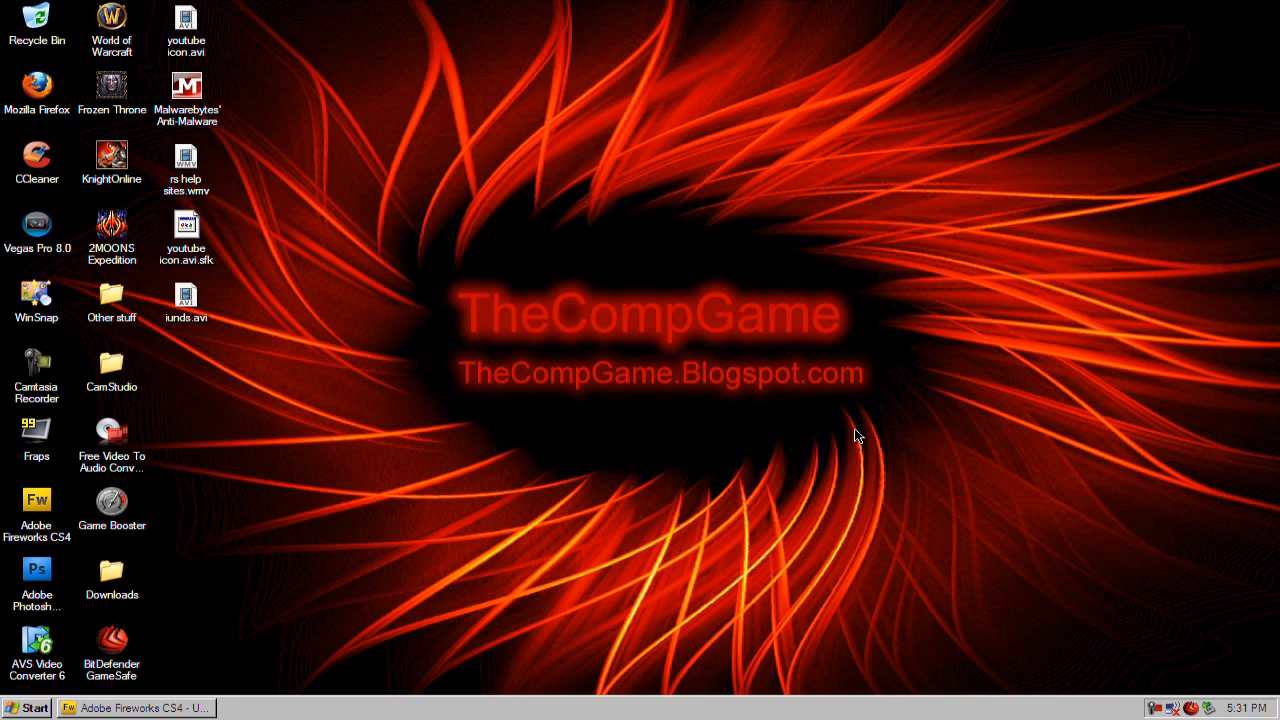
{"action": "mouse_move", "coordinate": [168, 638]}
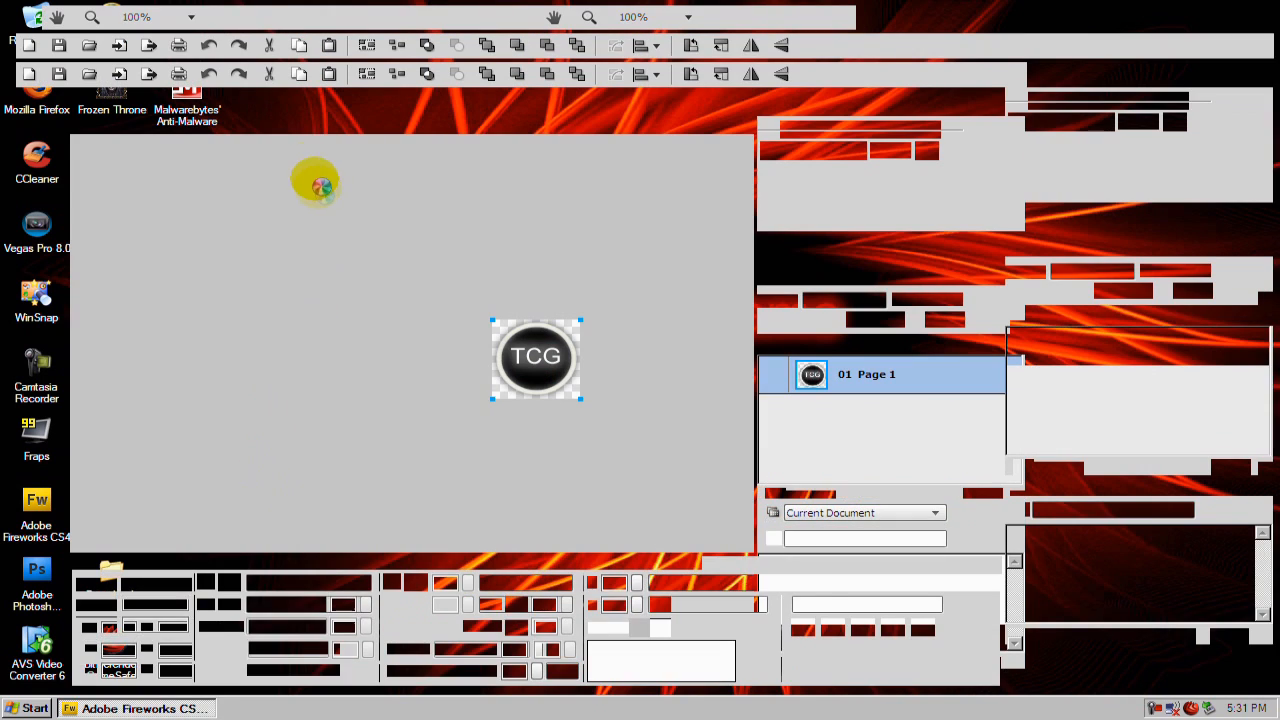
- Start a new document via File > New for an 88 by 88 pixel white canvas
{"action": "left_click", "coordinate": [58, 16]}
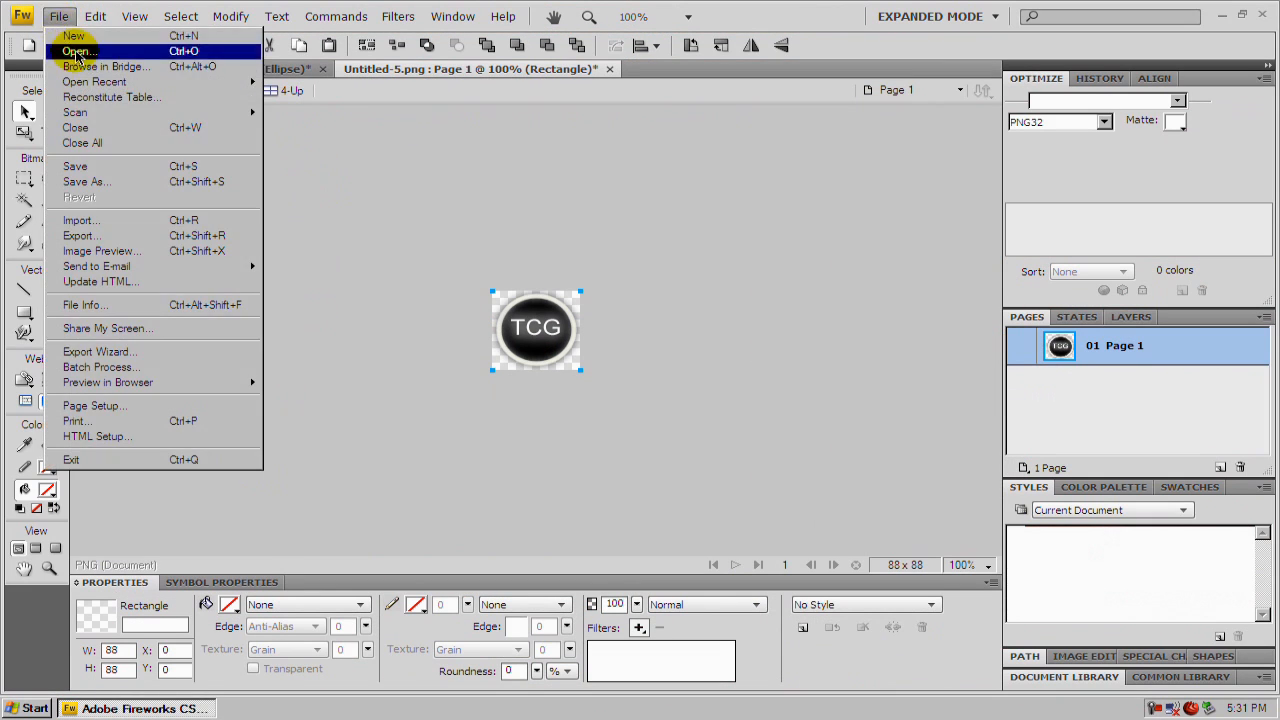
{"action": "left_click", "coordinate": [72, 36]}
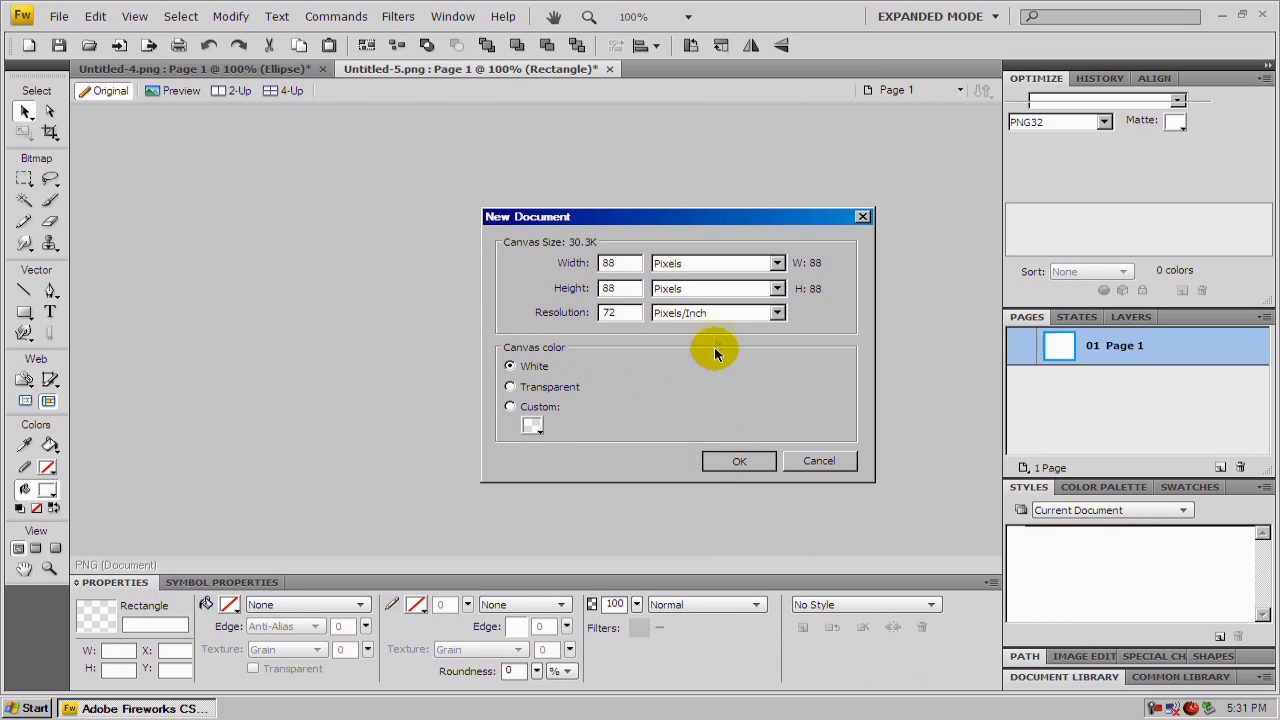
- Create the 88×88 document and draw a rectangle sized 88 by 88 at position 0,0
{"action": "left_click", "coordinate": [740, 460]}
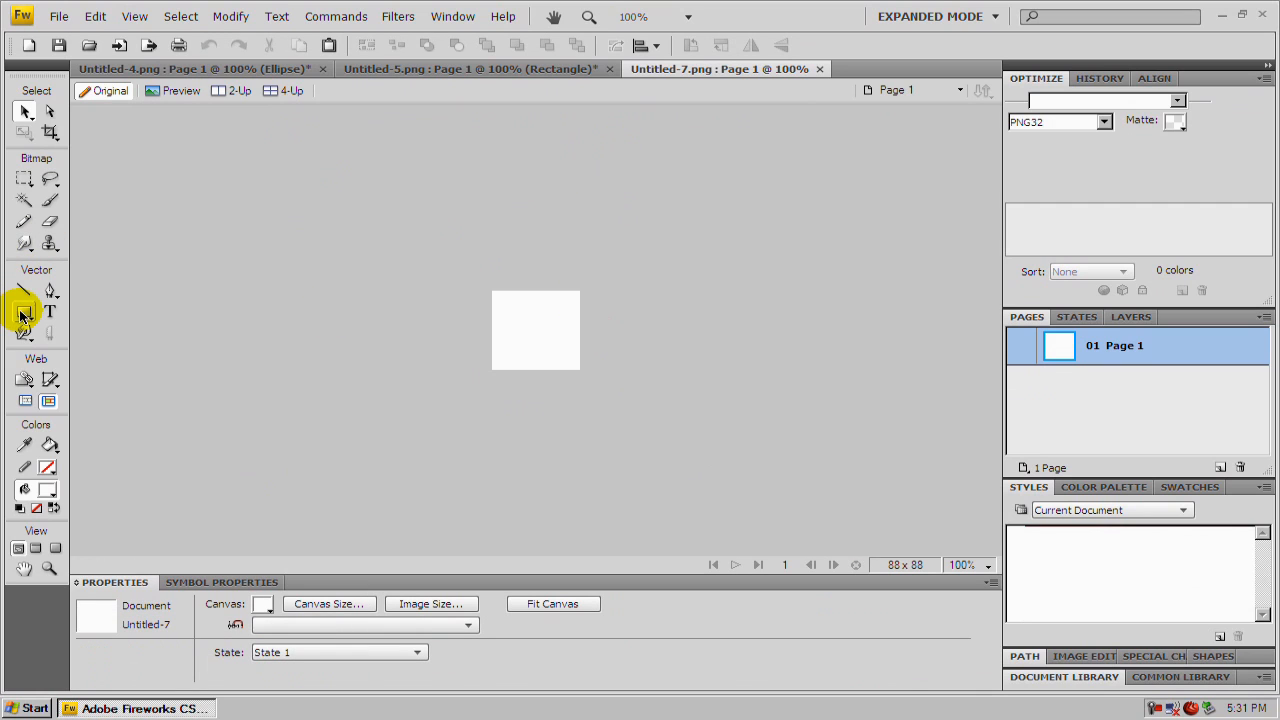
{"action": "left_click", "coordinate": [24, 312]}
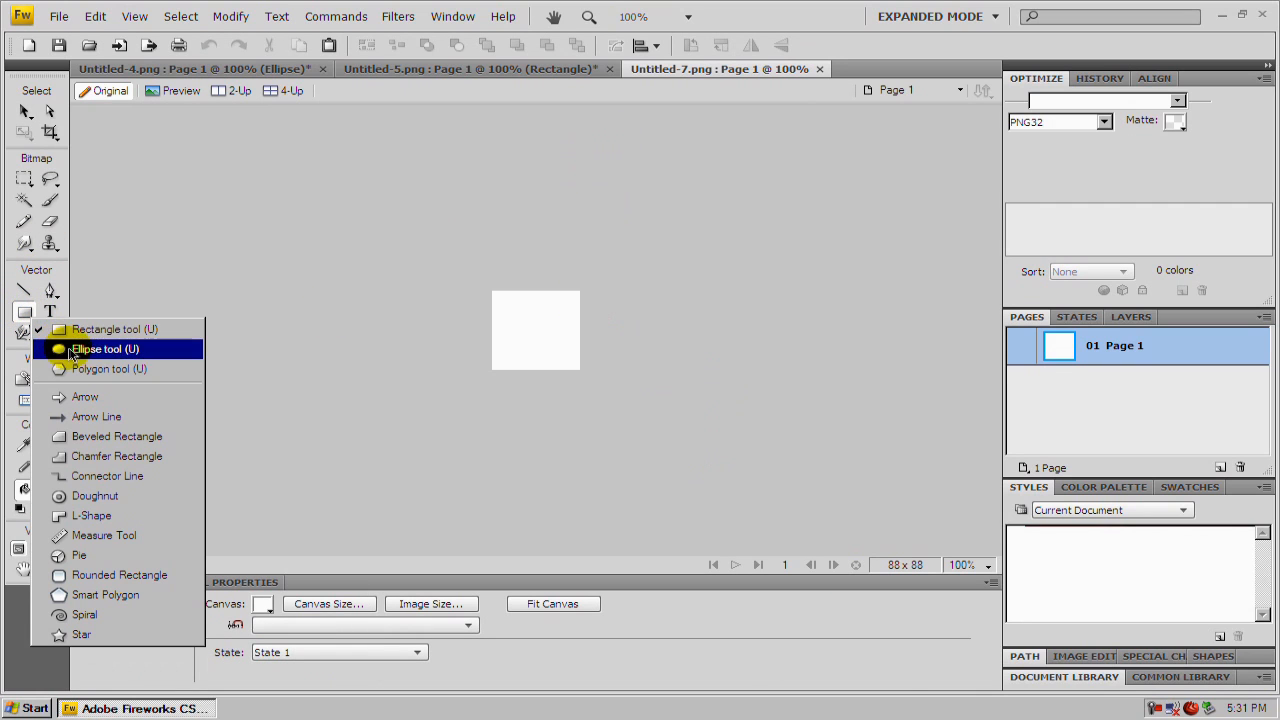
{"action": "left_click", "coordinate": [106, 328]}
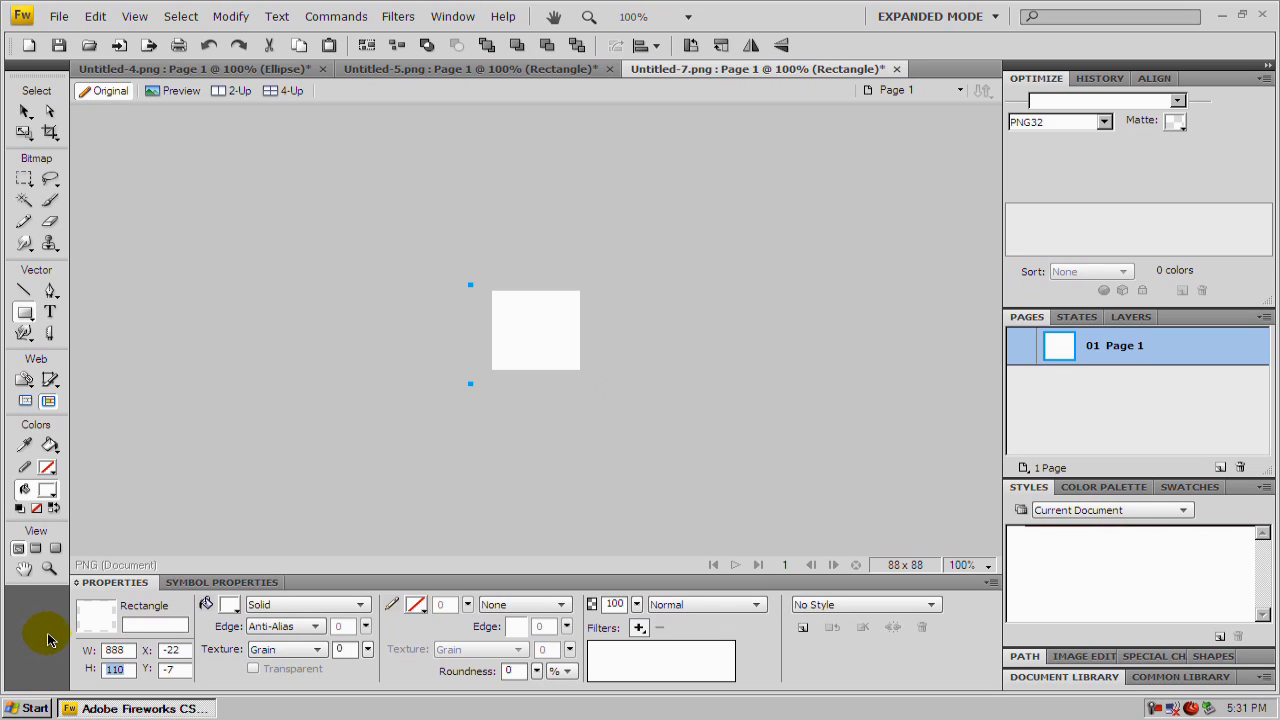
{"action": "triple_click", "coordinate": [114, 650]}
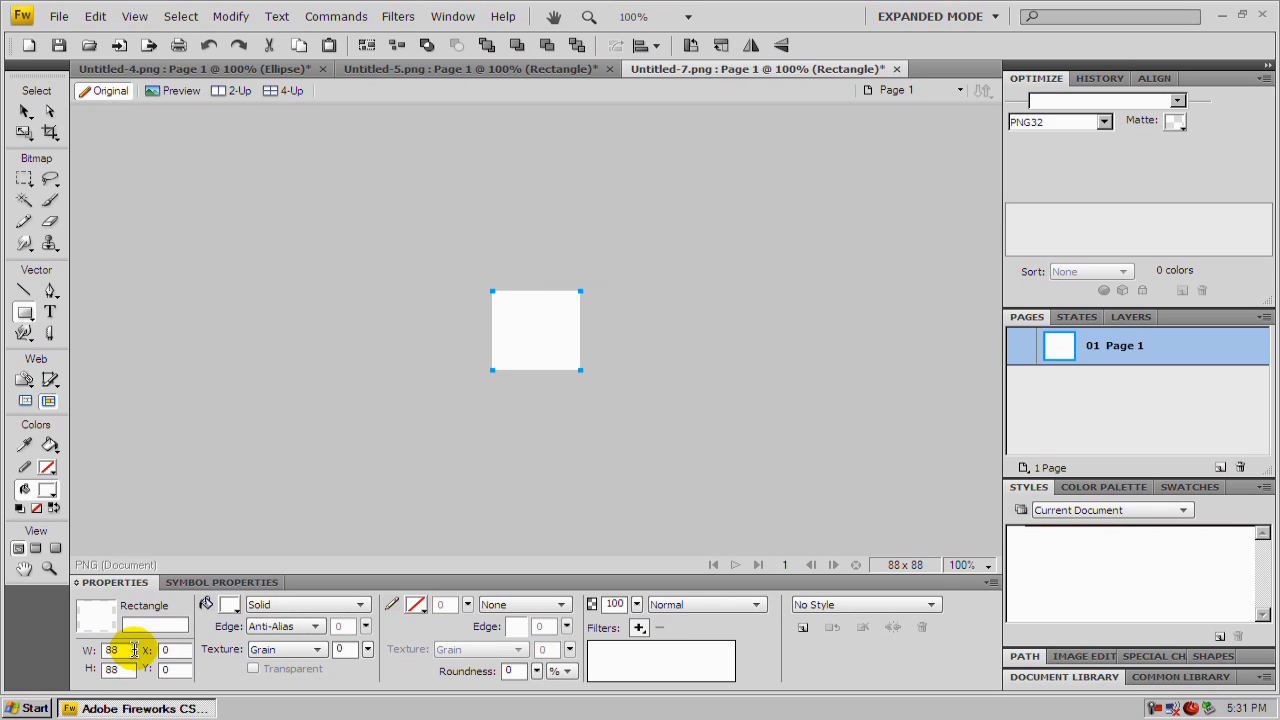
{"action": "mouse_move", "coordinate": [330, 596]}
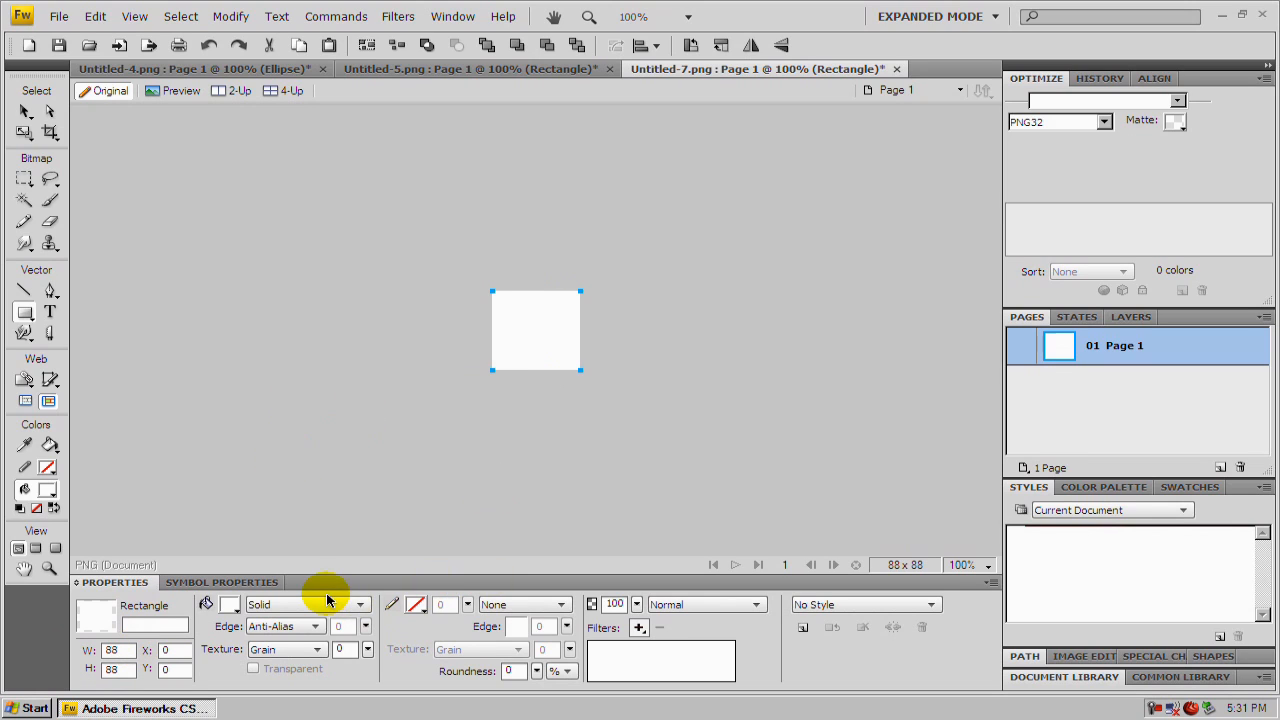
- Fill the background rectangle with a Gradient > Rectangle fill, dark at the center
{"action": "left_click", "coordinate": [358, 604]}
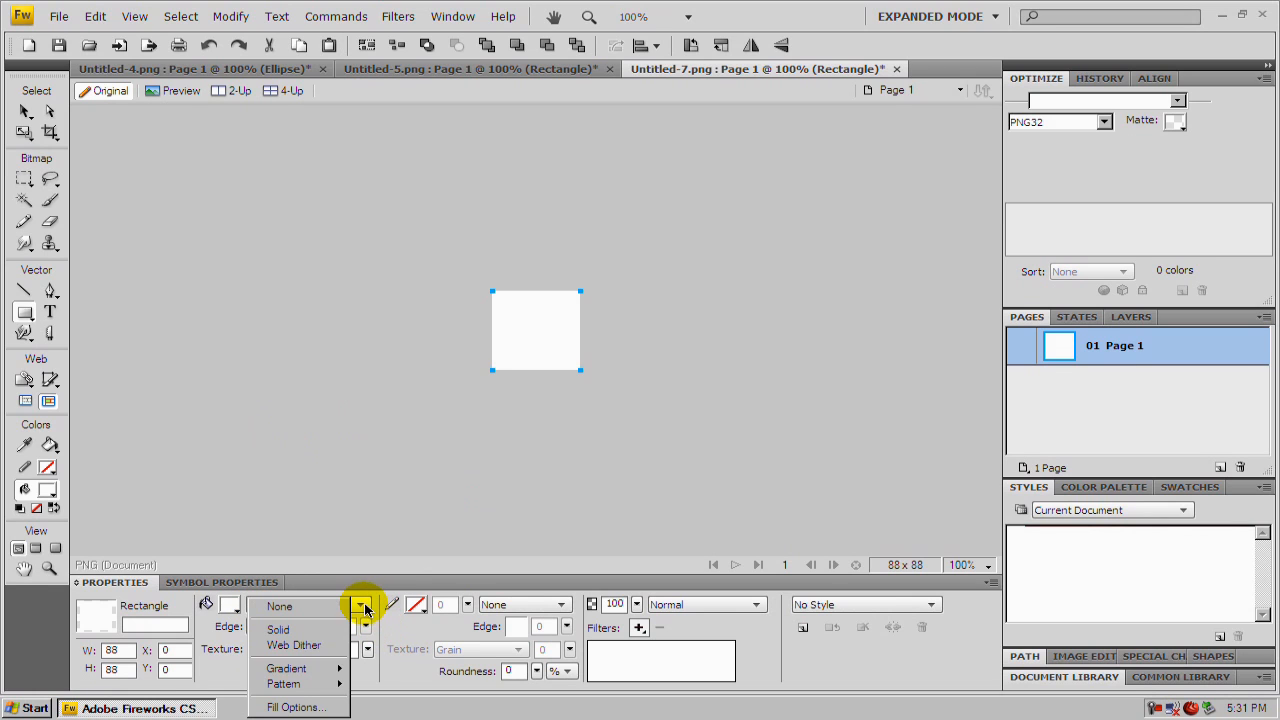
{"action": "left_click", "coordinate": [286, 668]}
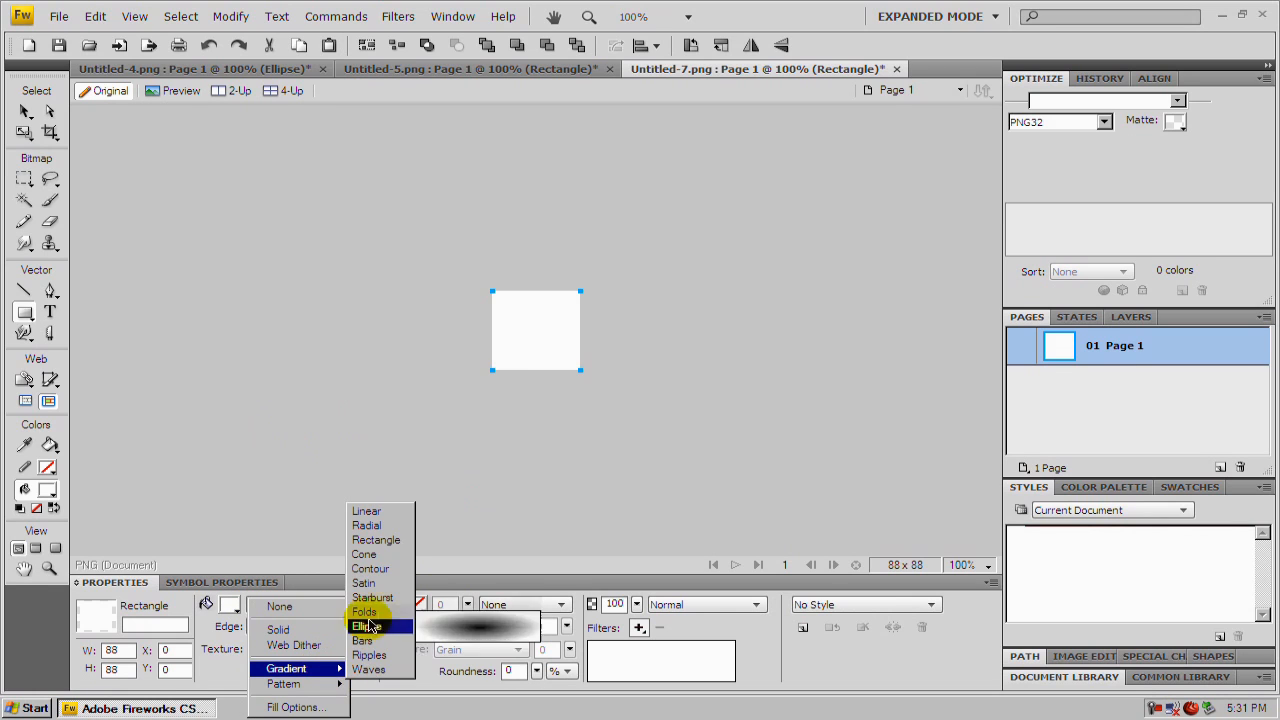
{"action": "mouse_move", "coordinate": [376, 540]}
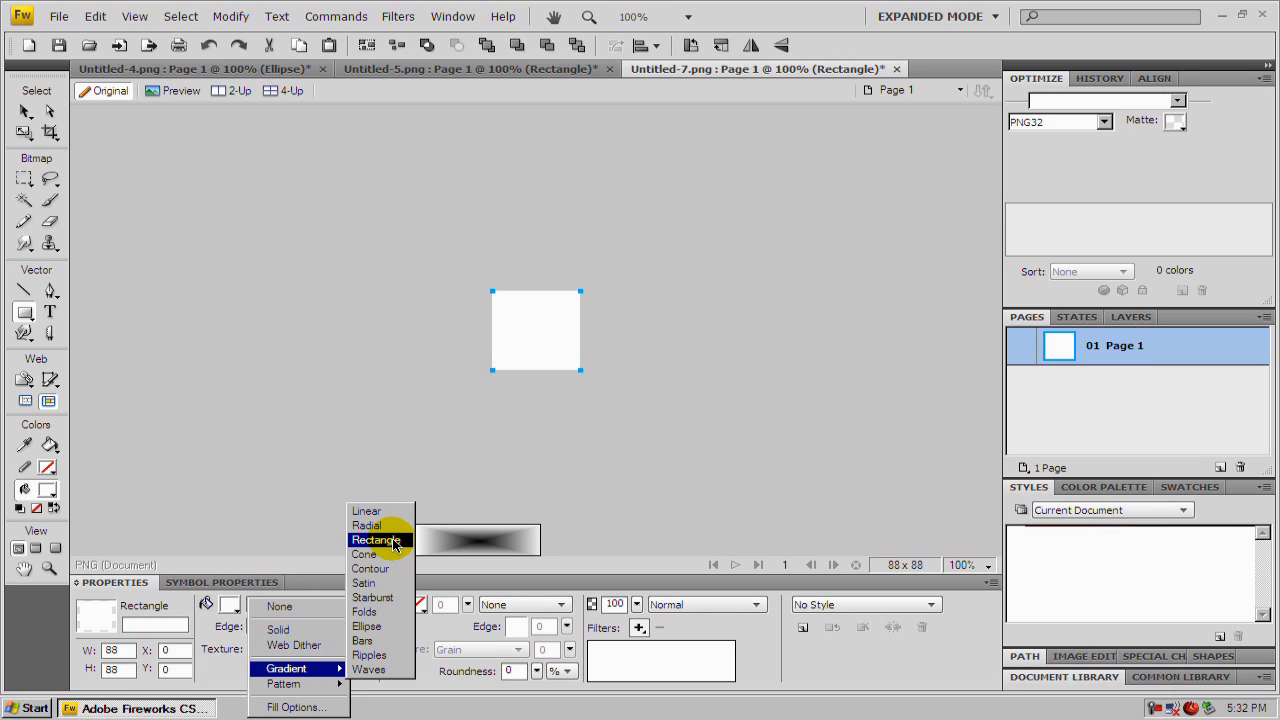
{"action": "left_click", "coordinate": [376, 540]}
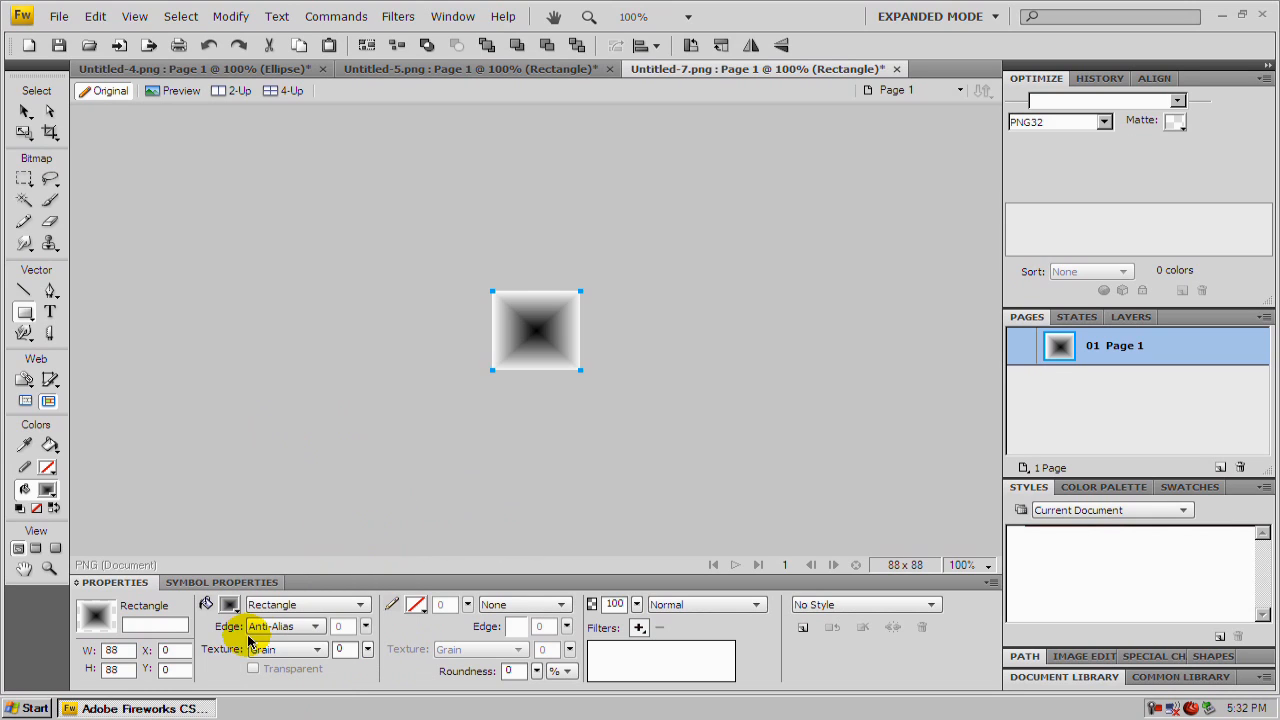
{"action": "left_click", "coordinate": [228, 604]}
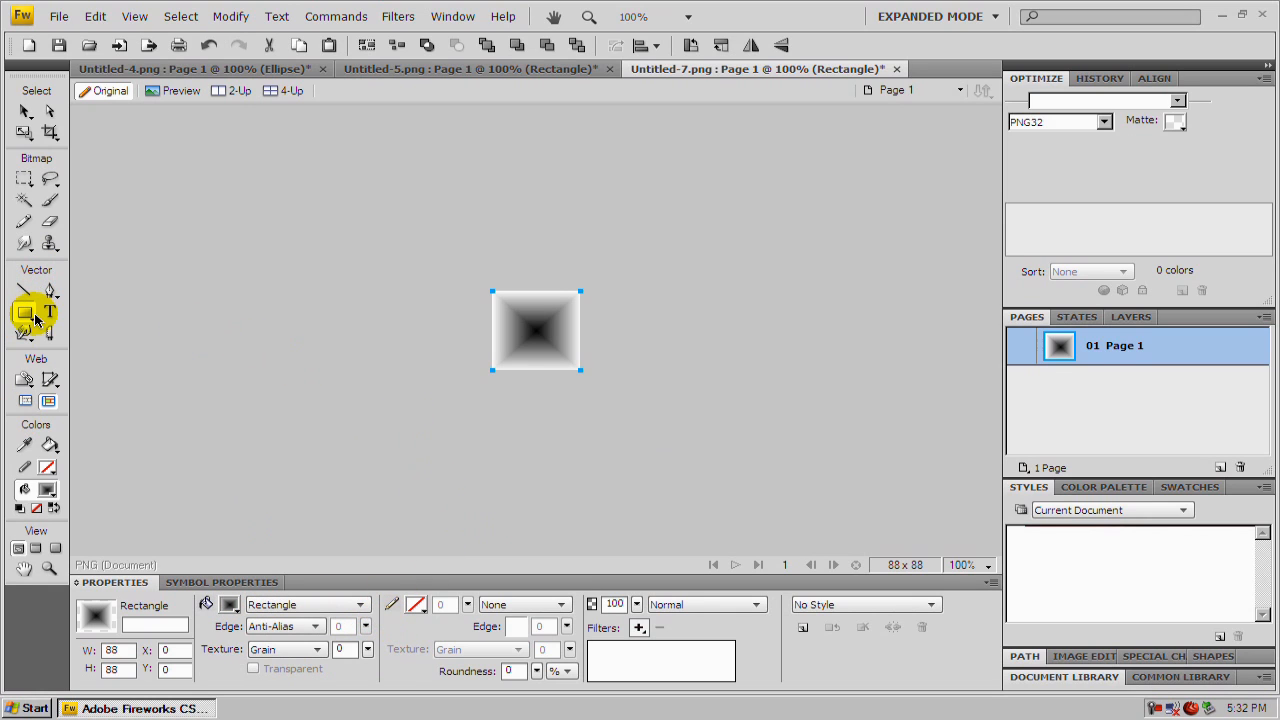
- Review the earlier TCG icon document for reference, then return to the new icon
{"action": "left_click", "coordinate": [24, 314]}
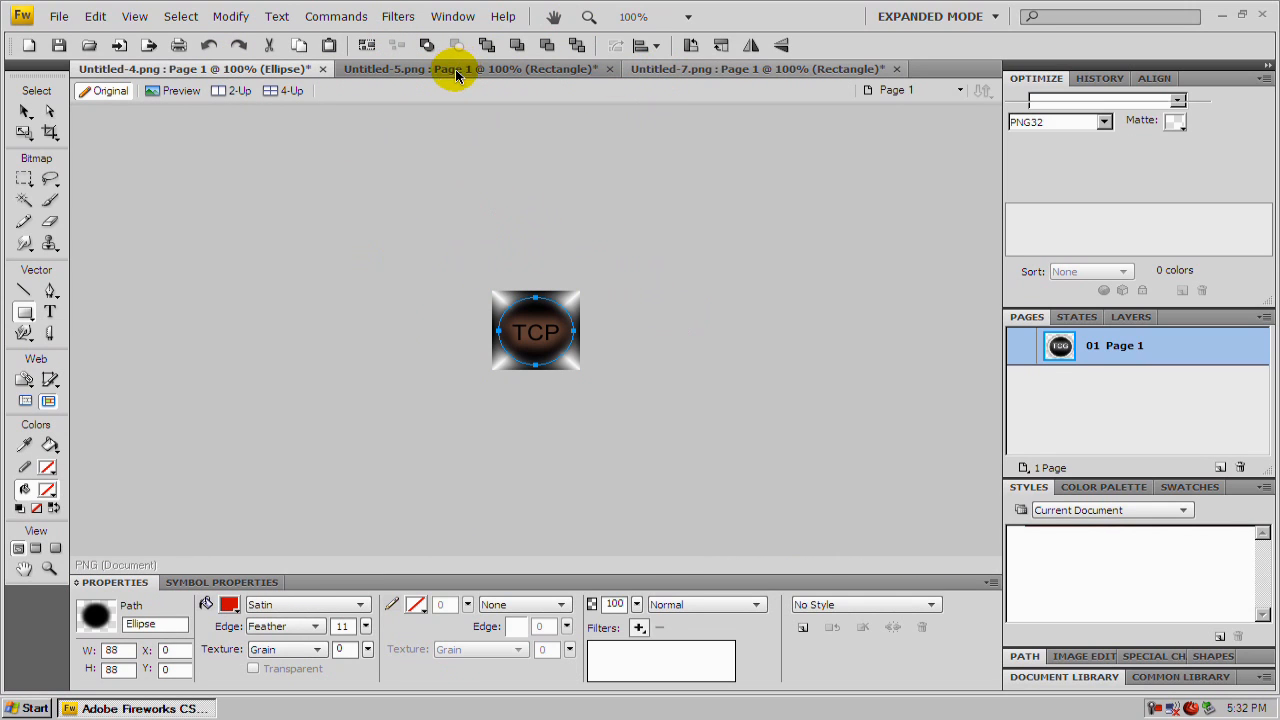
{"action": "left_click", "coordinate": [470, 68]}
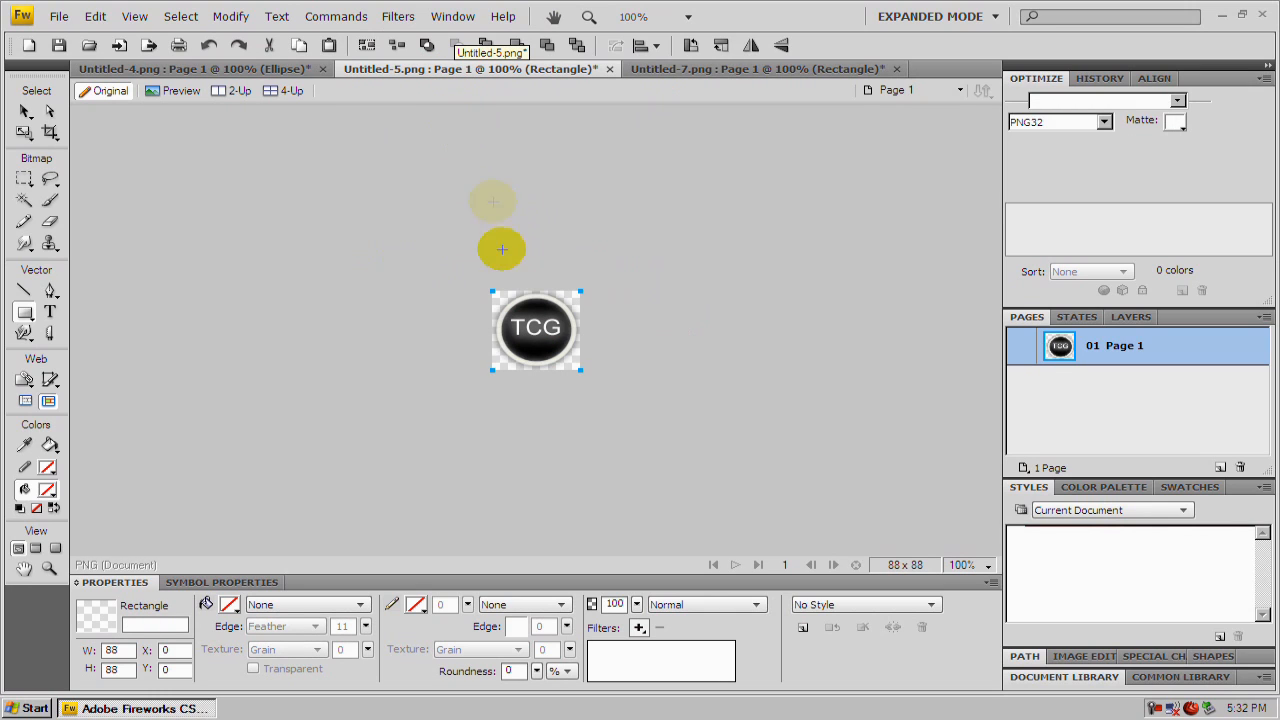
{"action": "left_click_drag", "start_coordinate": [500, 248], "coordinate": [258, 168]}
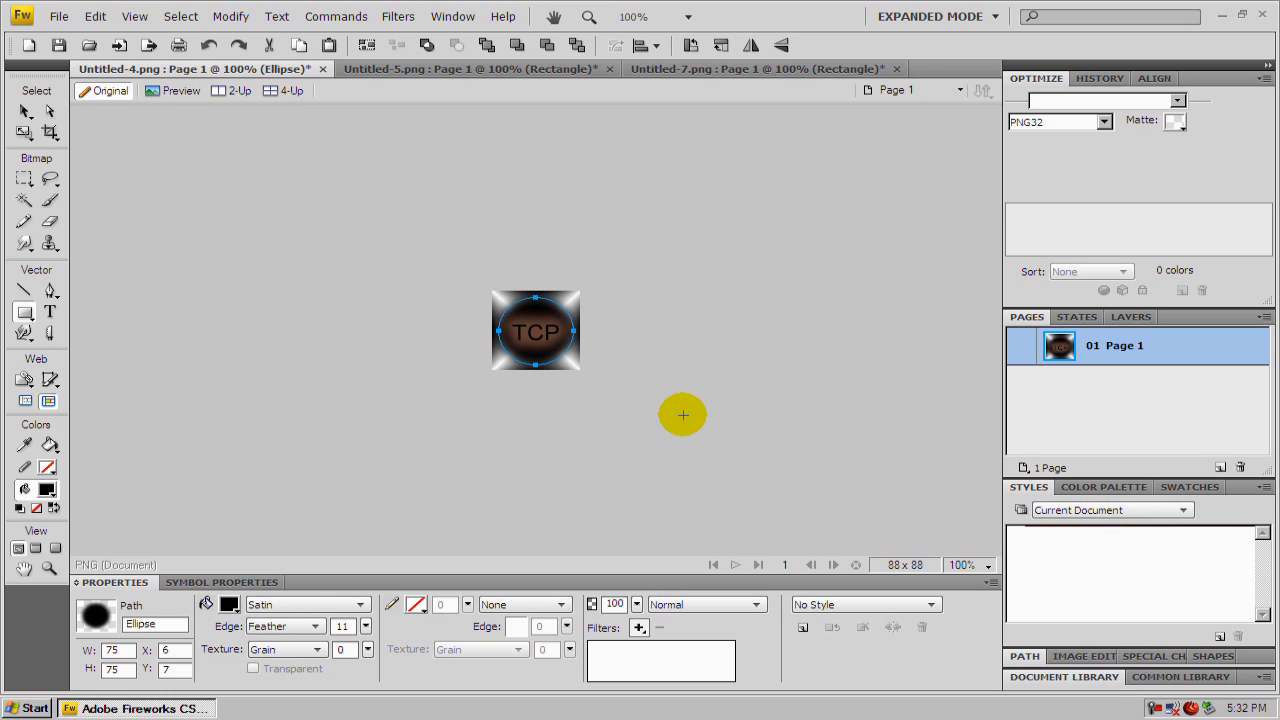
{"action": "left_click_drag", "start_coordinate": [684, 414], "coordinate": [510, 374]}
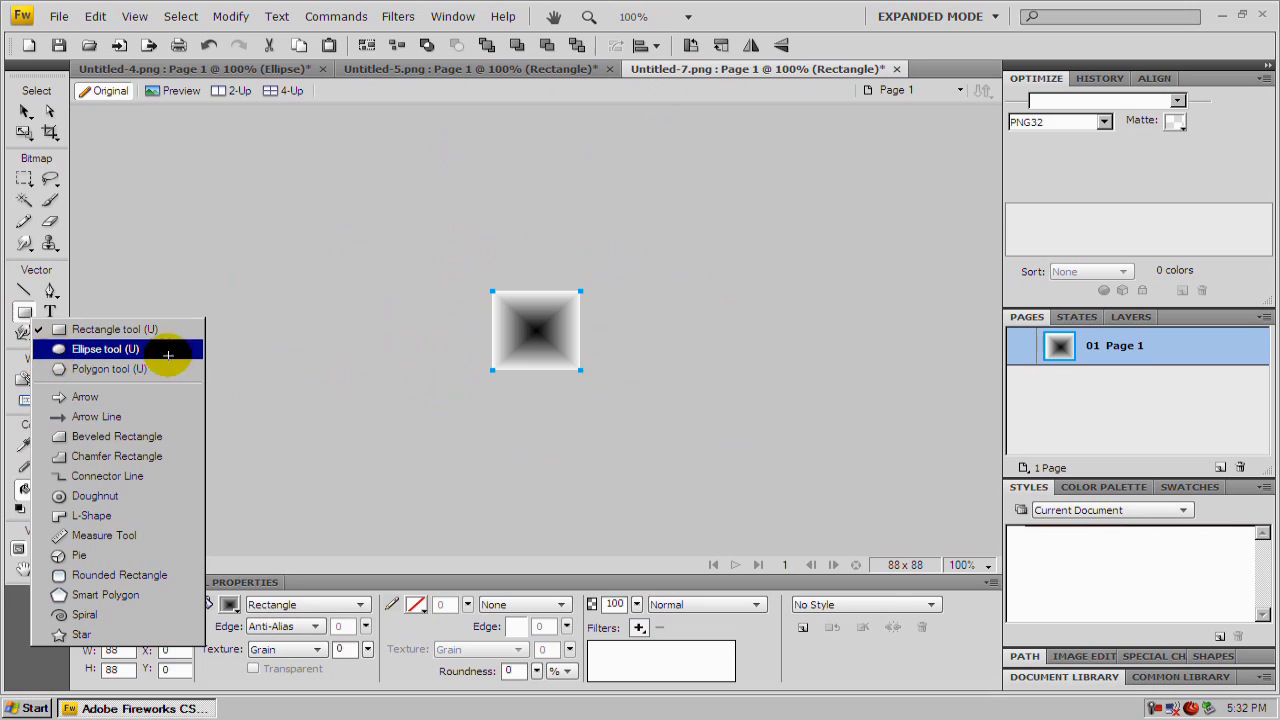
- Draw an ellipse over the gradient background and fill it with solid black
{"action": "left_click", "coordinate": [104, 348]}
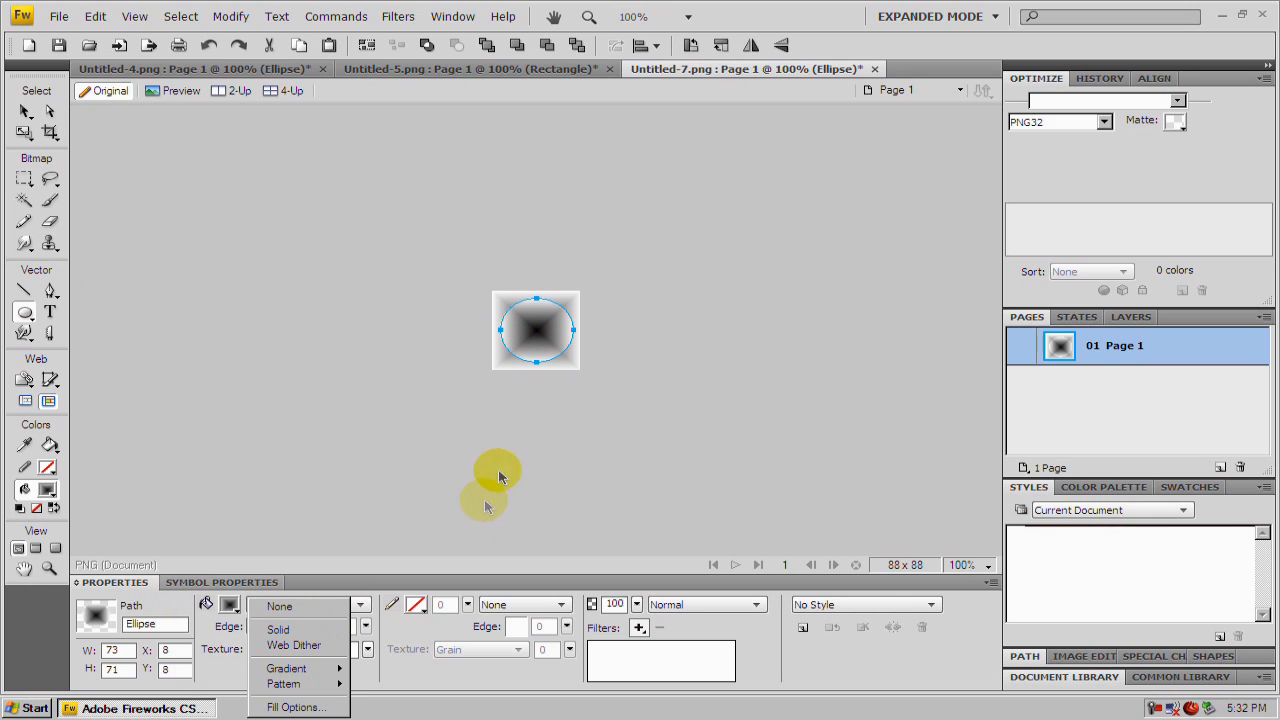
{"action": "mouse_move", "coordinate": [368, 548]}
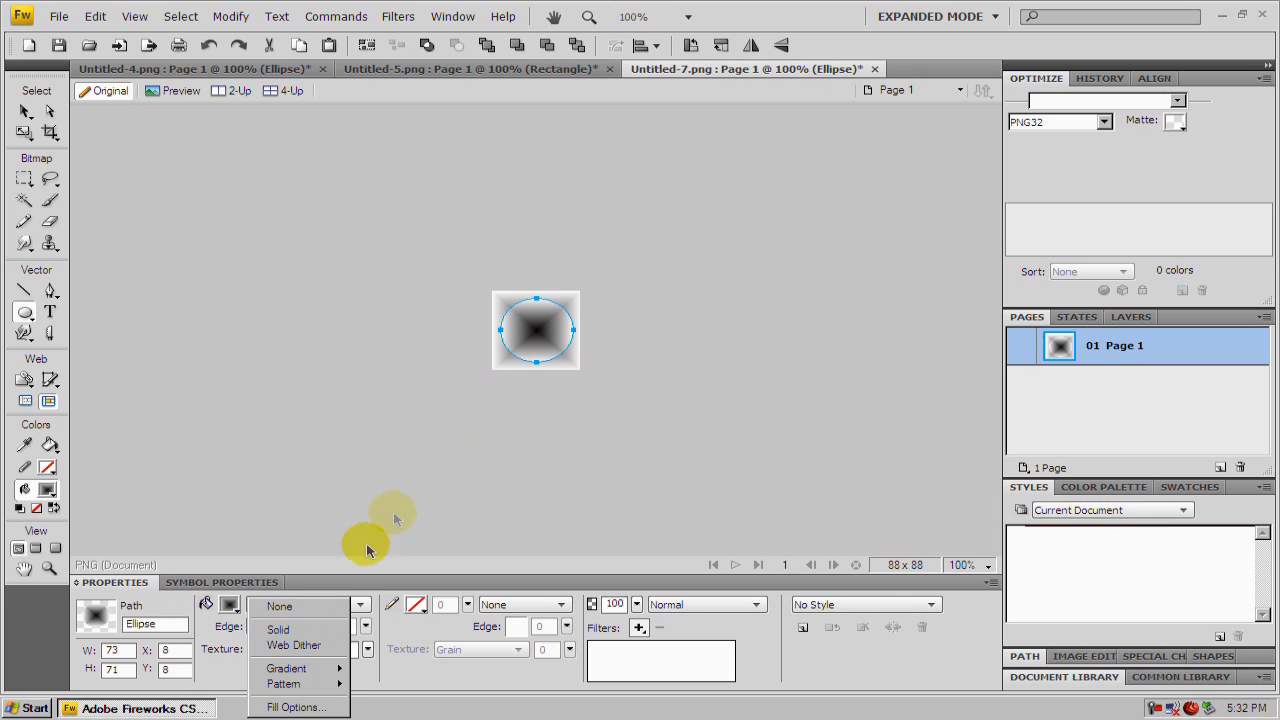
{"action": "left_click", "coordinate": [278, 628]}
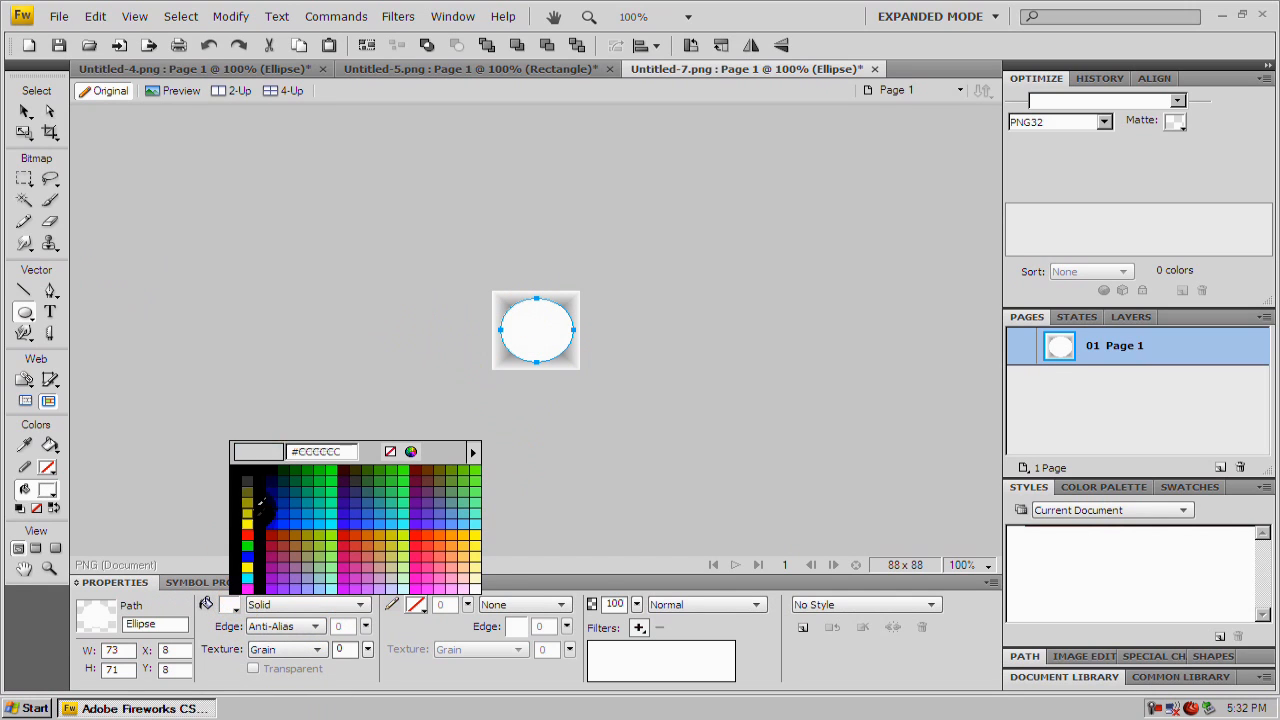
{"action": "left_click", "coordinate": [250, 500]}
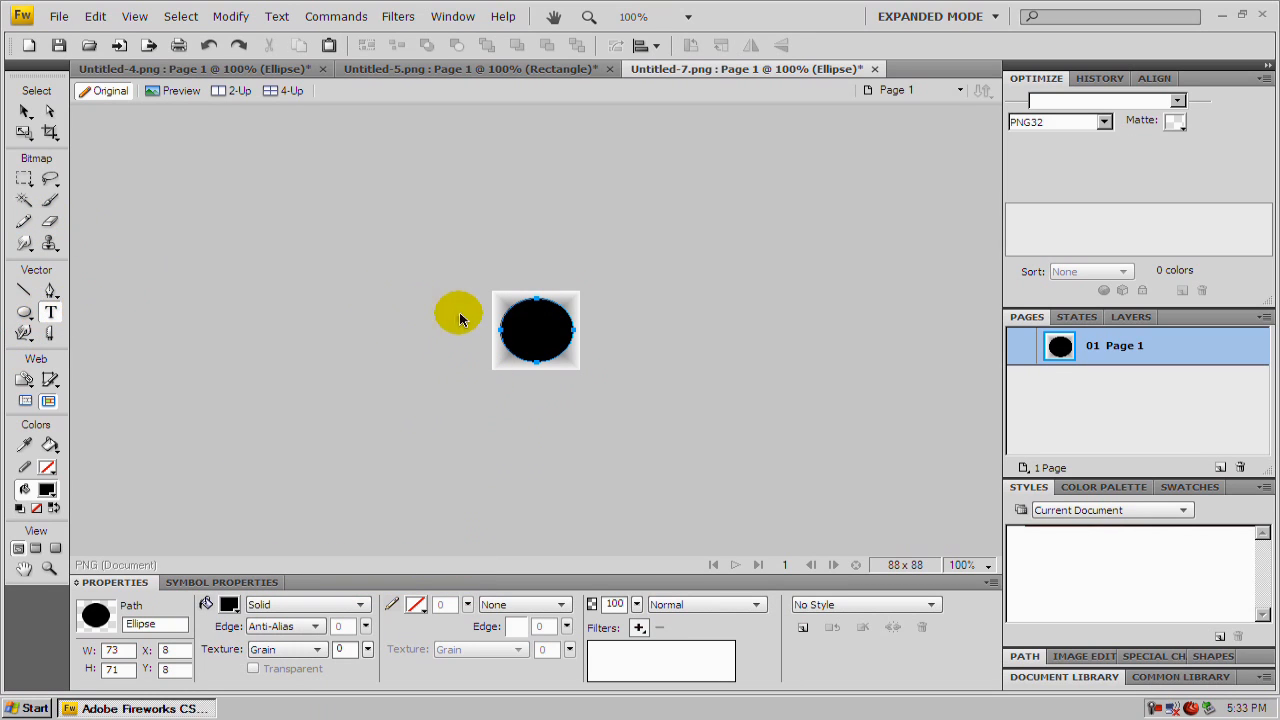
{"action": "left_click", "coordinate": [48, 312]}
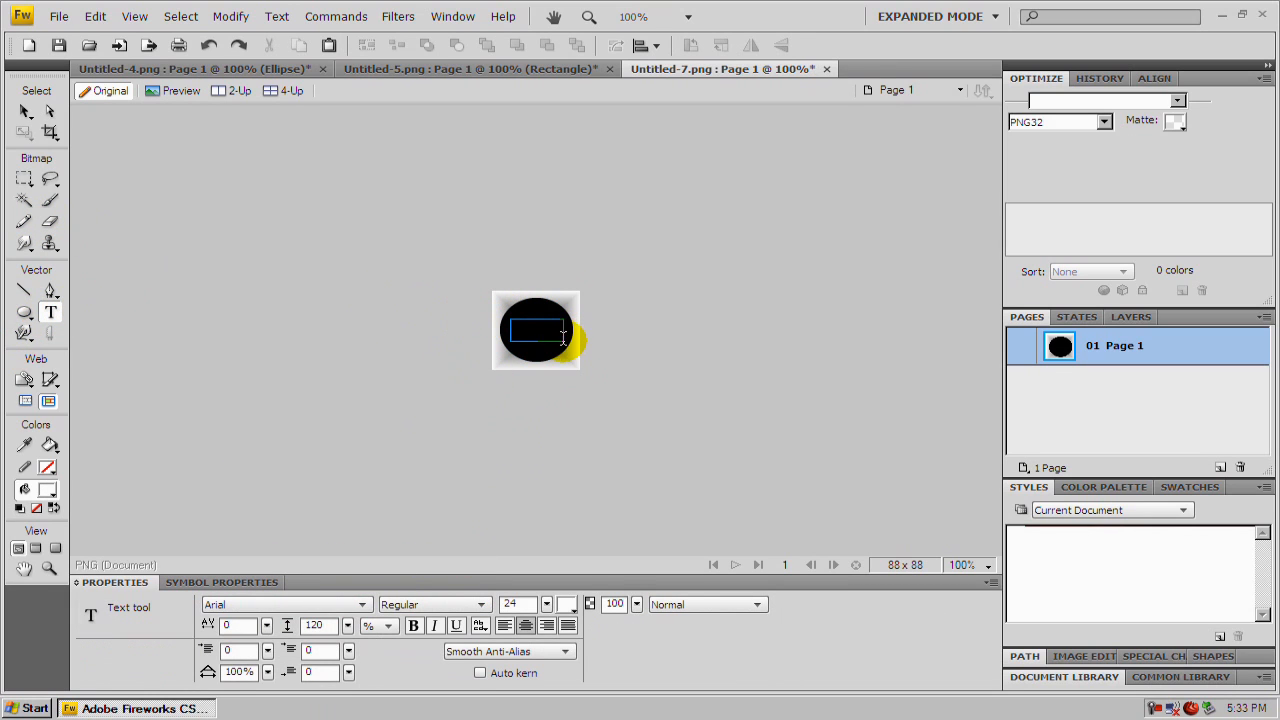
- Add white Arial 24 pt 'TCG' text on the circle and reselect the ellipse
{"action": "type", "text": "TCG"}
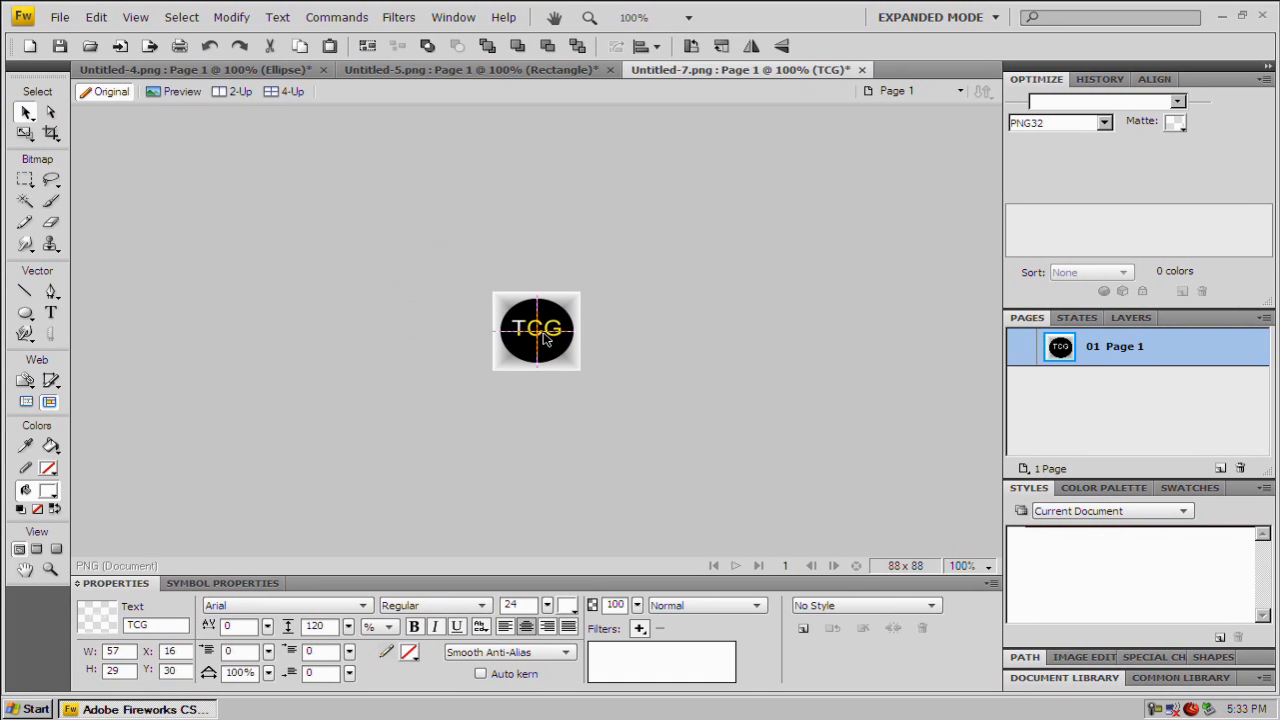
{"action": "left_click", "coordinate": [536, 350]}
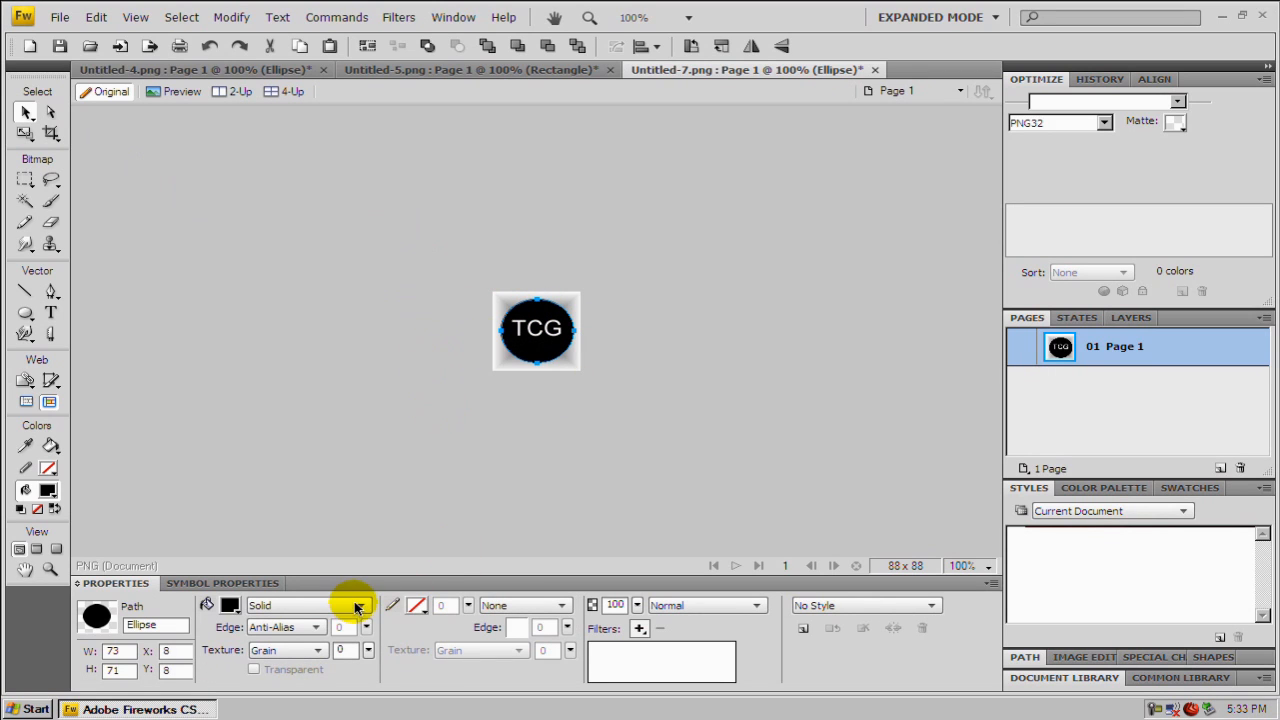
{"action": "mouse_move", "coordinate": [360, 608]}
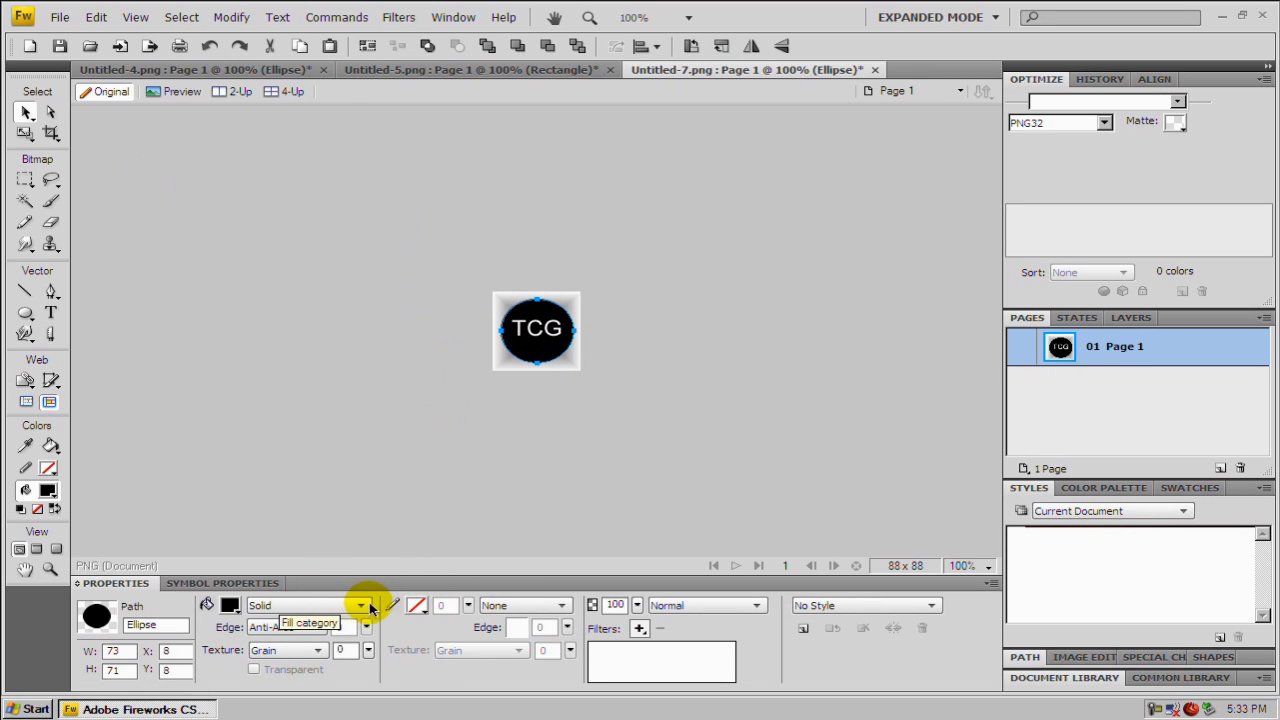
- Fill the circle with a Starburst gradient with feathered edges, then select the TCG text
{"action": "left_click", "coordinate": [360, 604]}
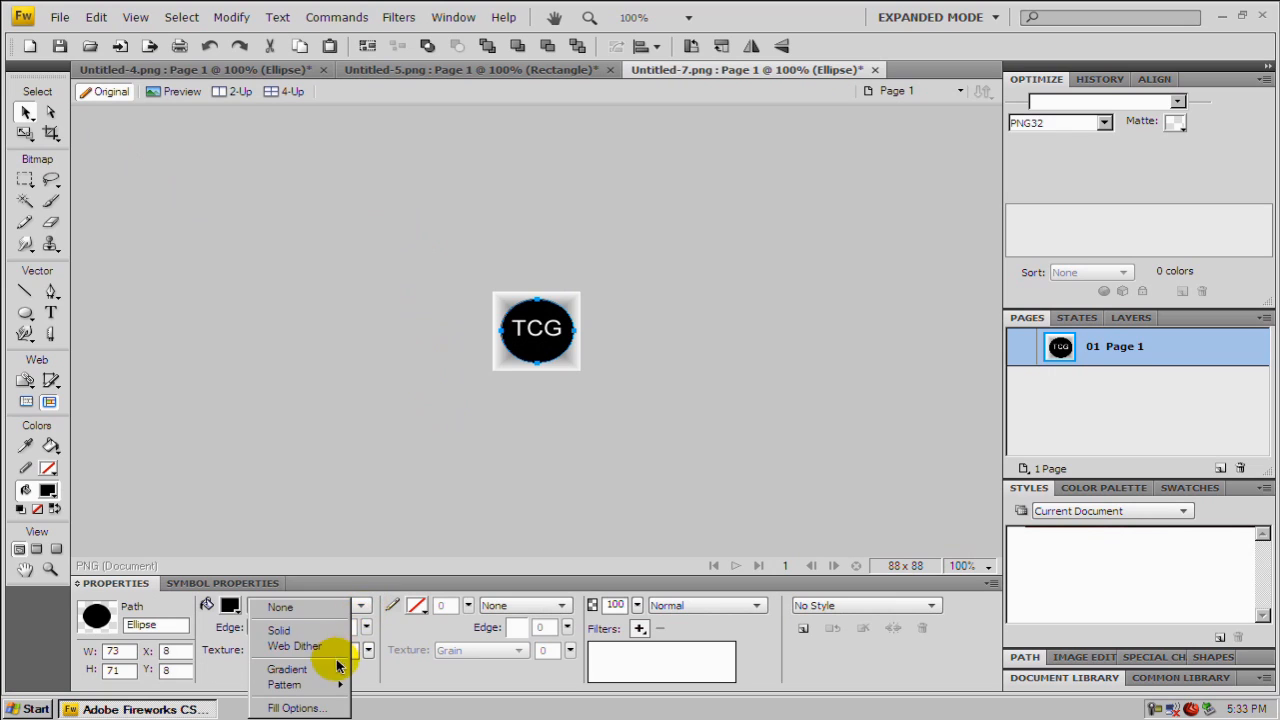
{"action": "left_click", "coordinate": [288, 668]}
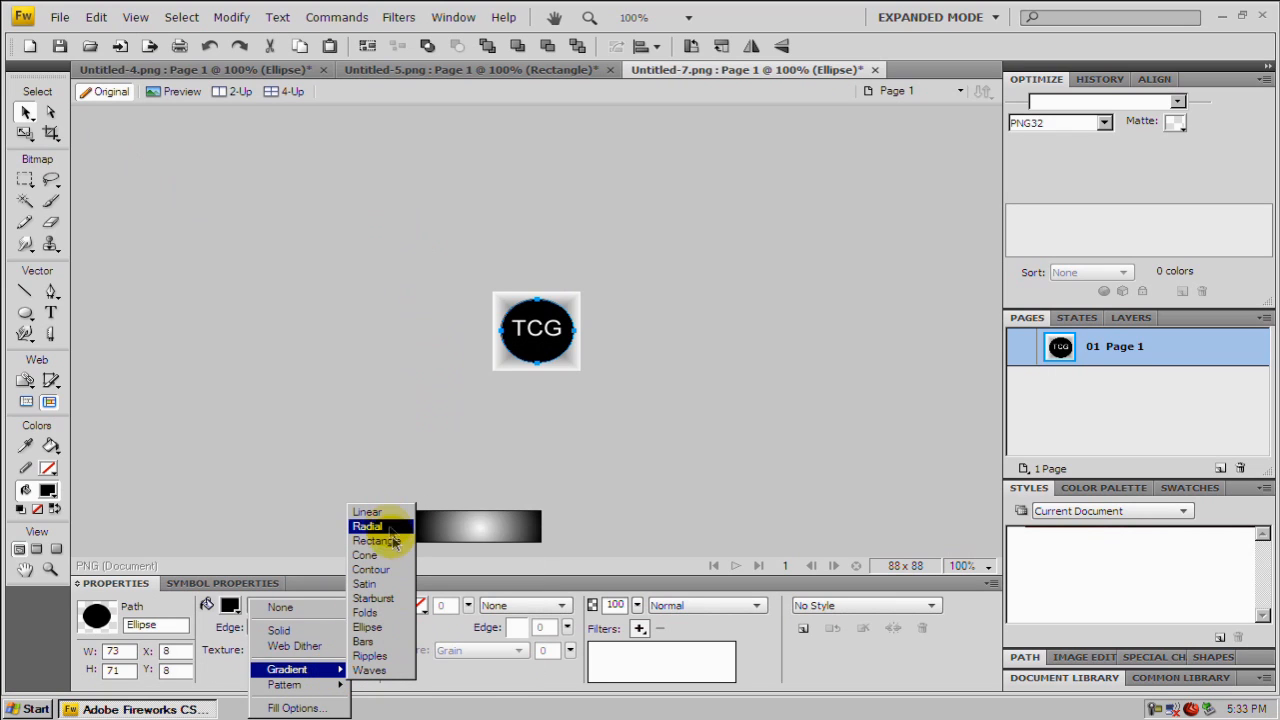
{"action": "mouse_move", "coordinate": [372, 568]}
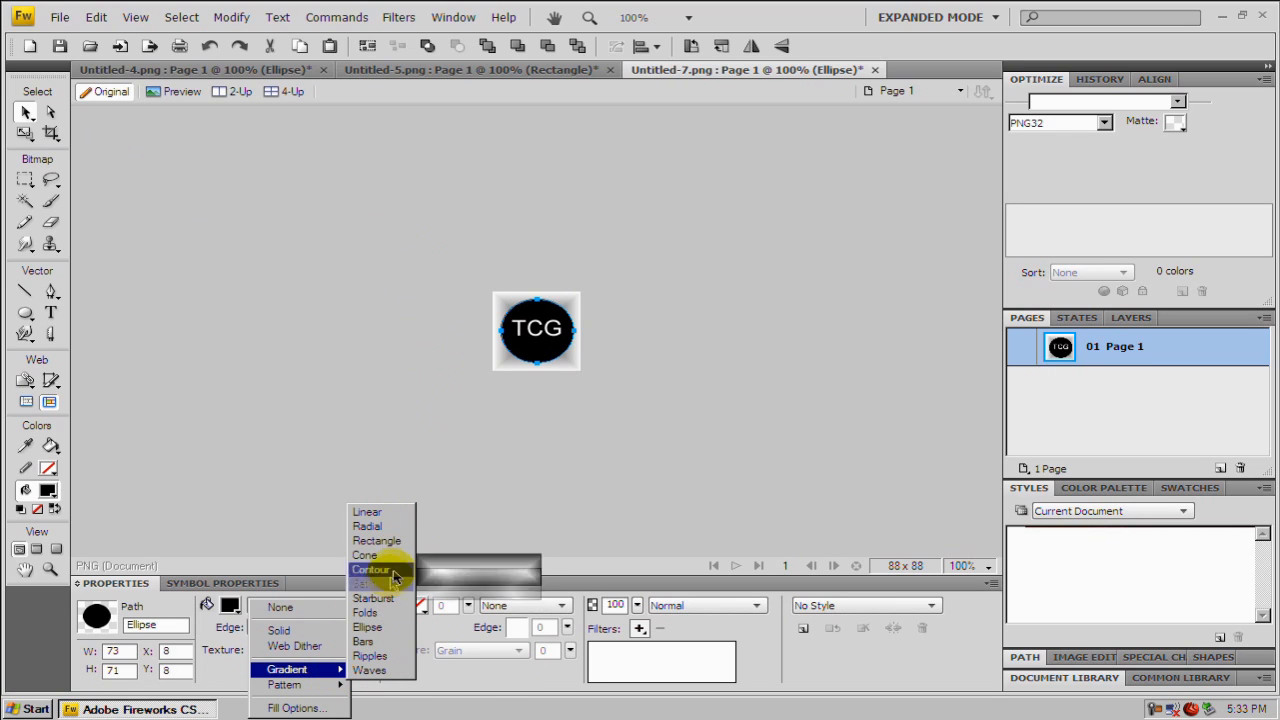
{"action": "mouse_move", "coordinate": [390, 598]}
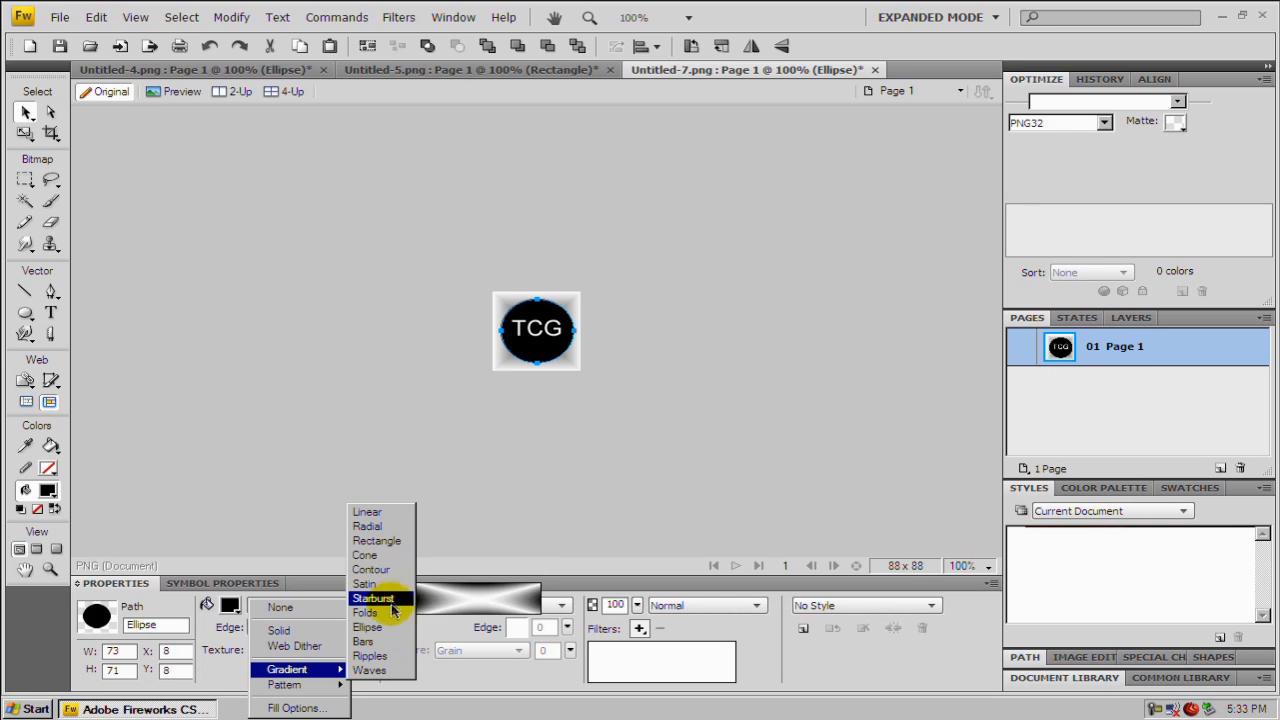
{"action": "left_click", "coordinate": [372, 598]}
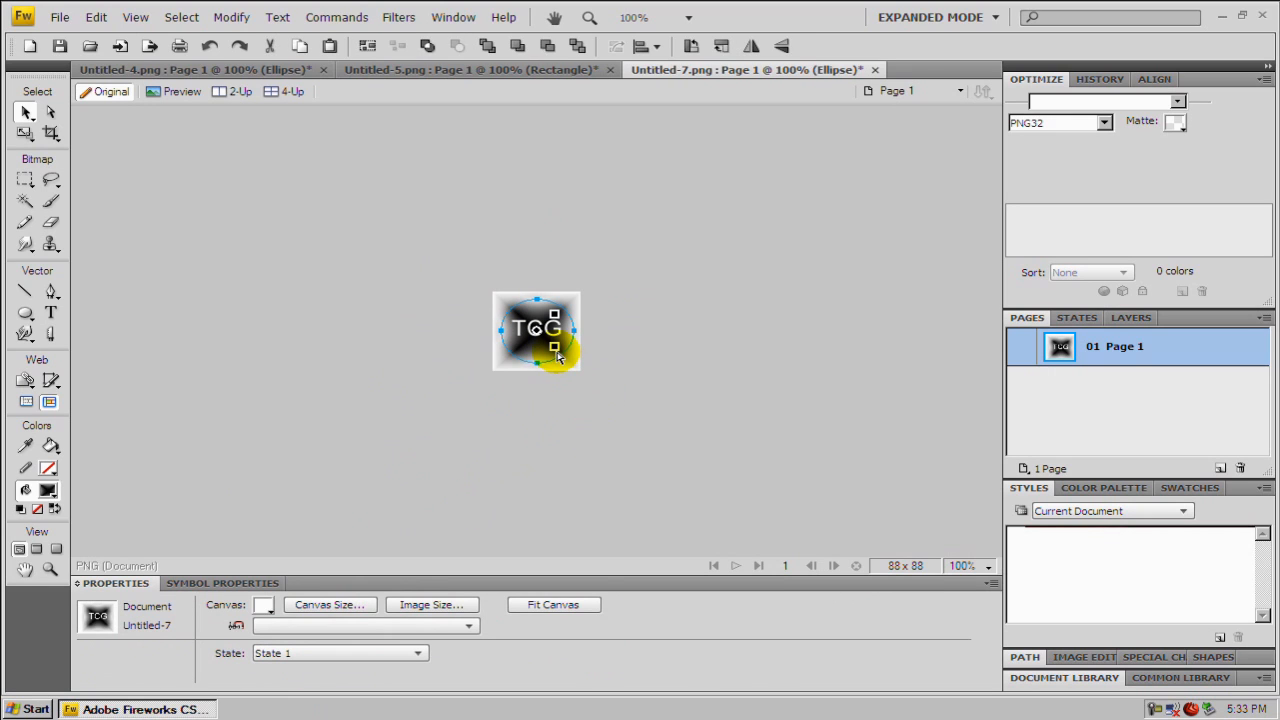
{"action": "left_click", "coordinate": [536, 344]}
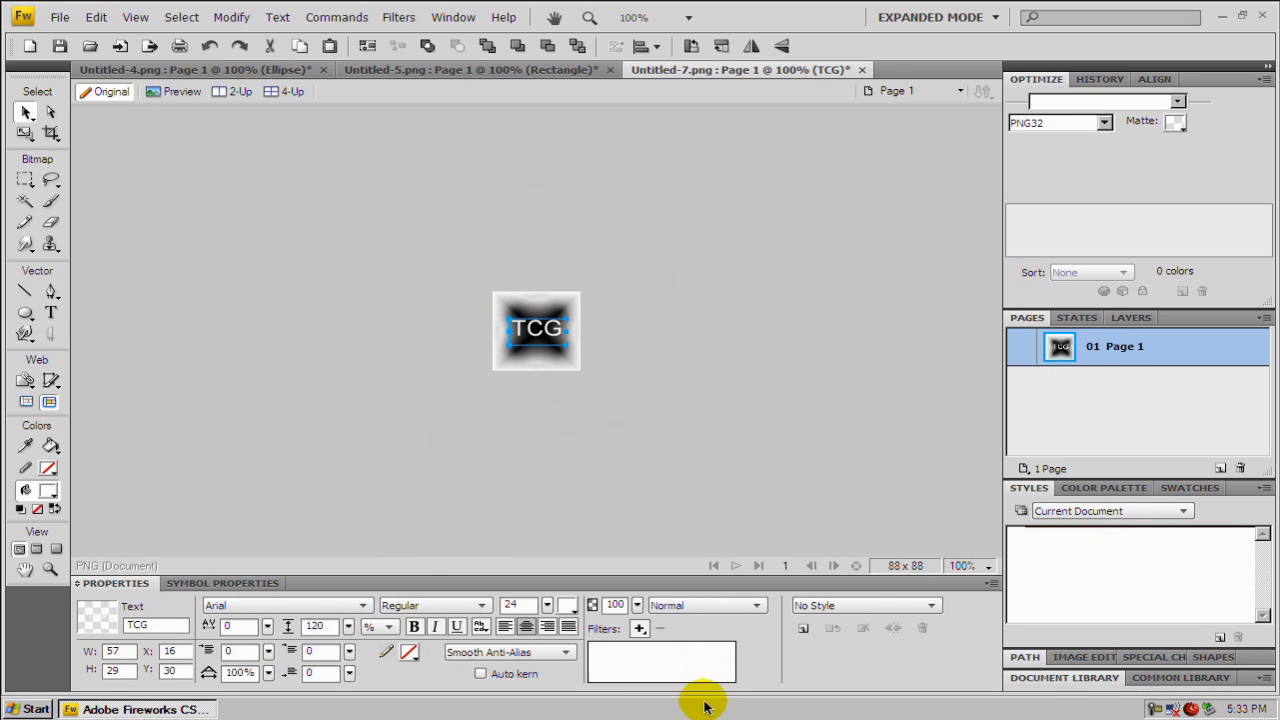
- Add a red Shadow and Glow > Glow filter to the TCG text and deselect
{"action": "left_click", "coordinate": [640, 628]}
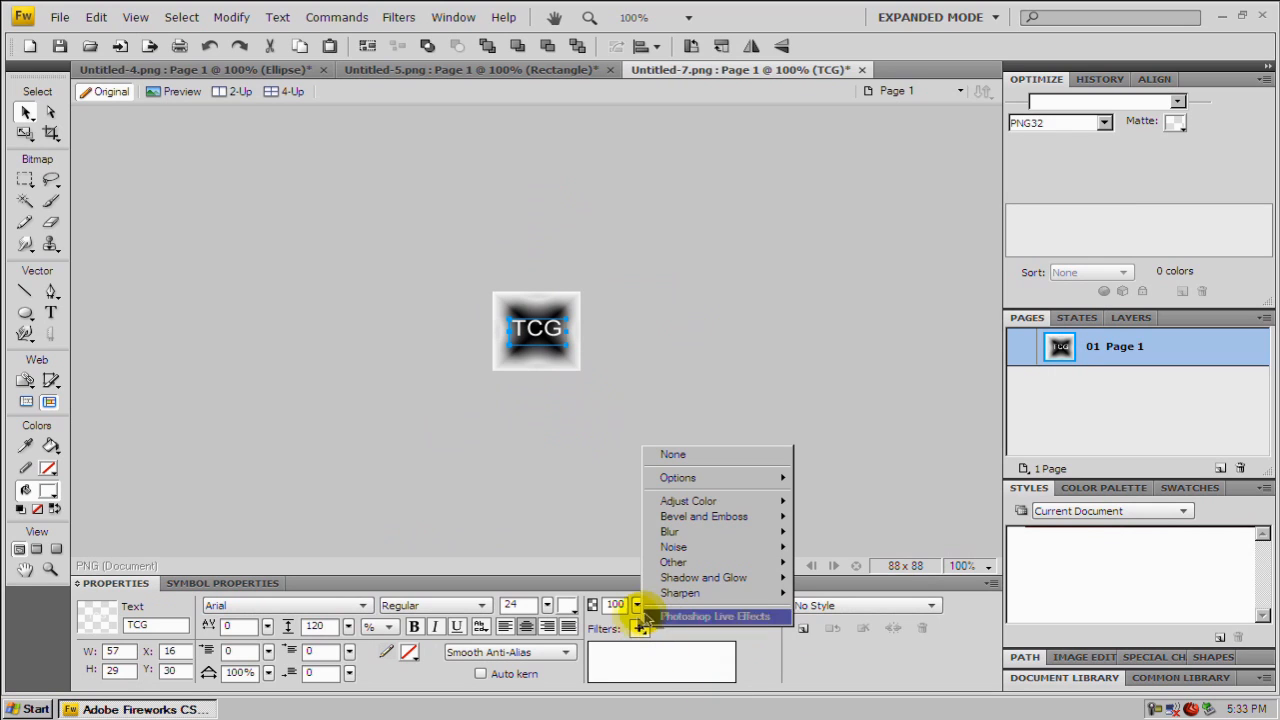
{"action": "mouse_move", "coordinate": [680, 596]}
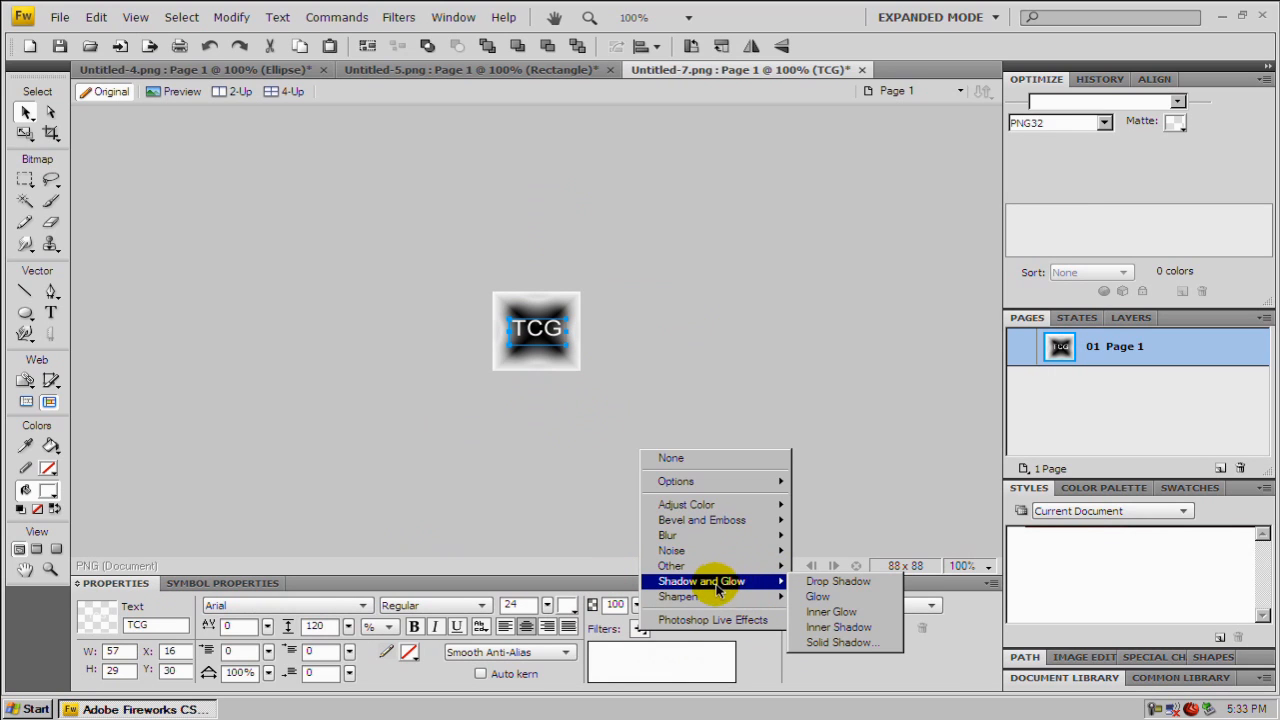
{"action": "mouse_move", "coordinate": [756, 588]}
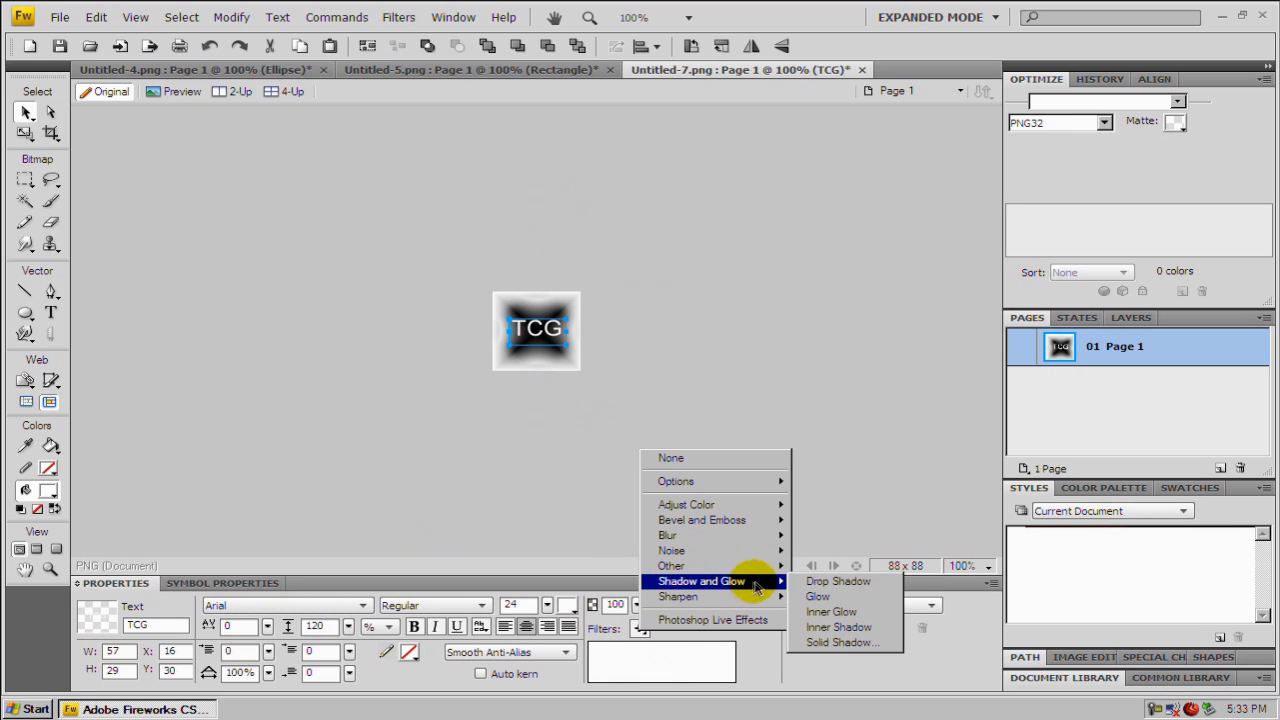
{"action": "left_click", "coordinate": [816, 596]}
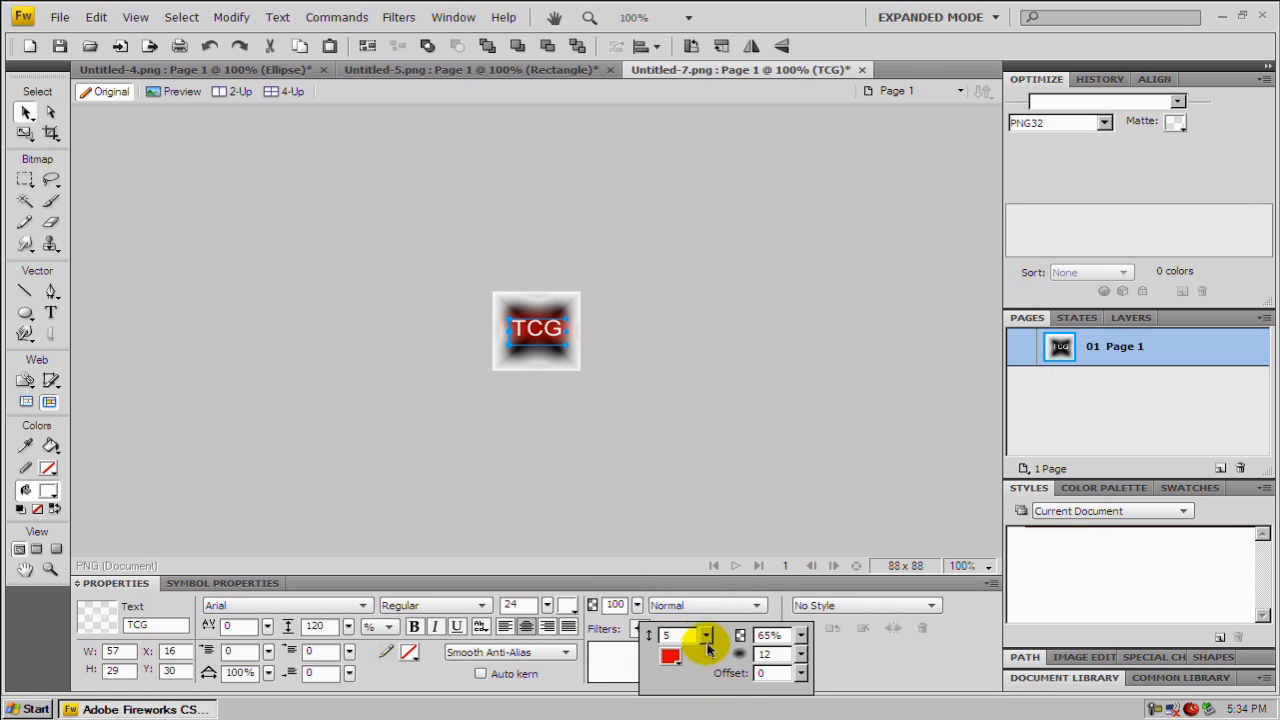
{"action": "mouse_move", "coordinate": [840, 672]}
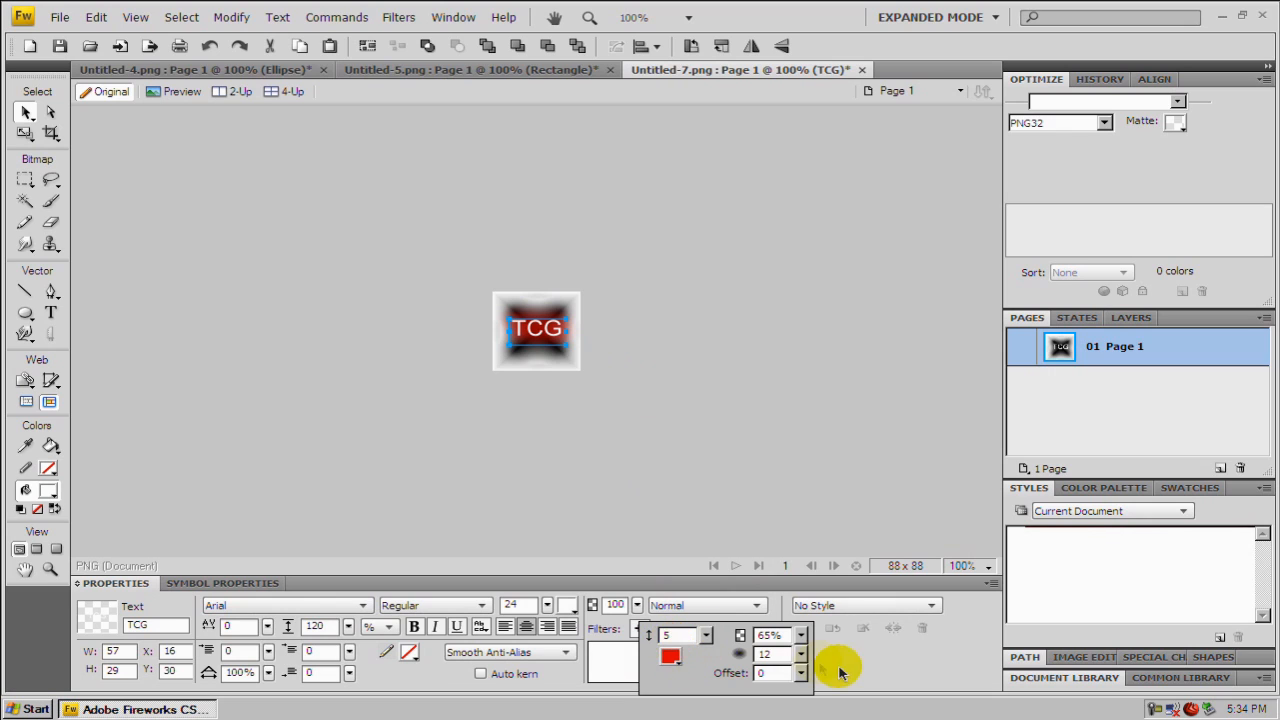
{"action": "left_click", "coordinate": [746, 324]}
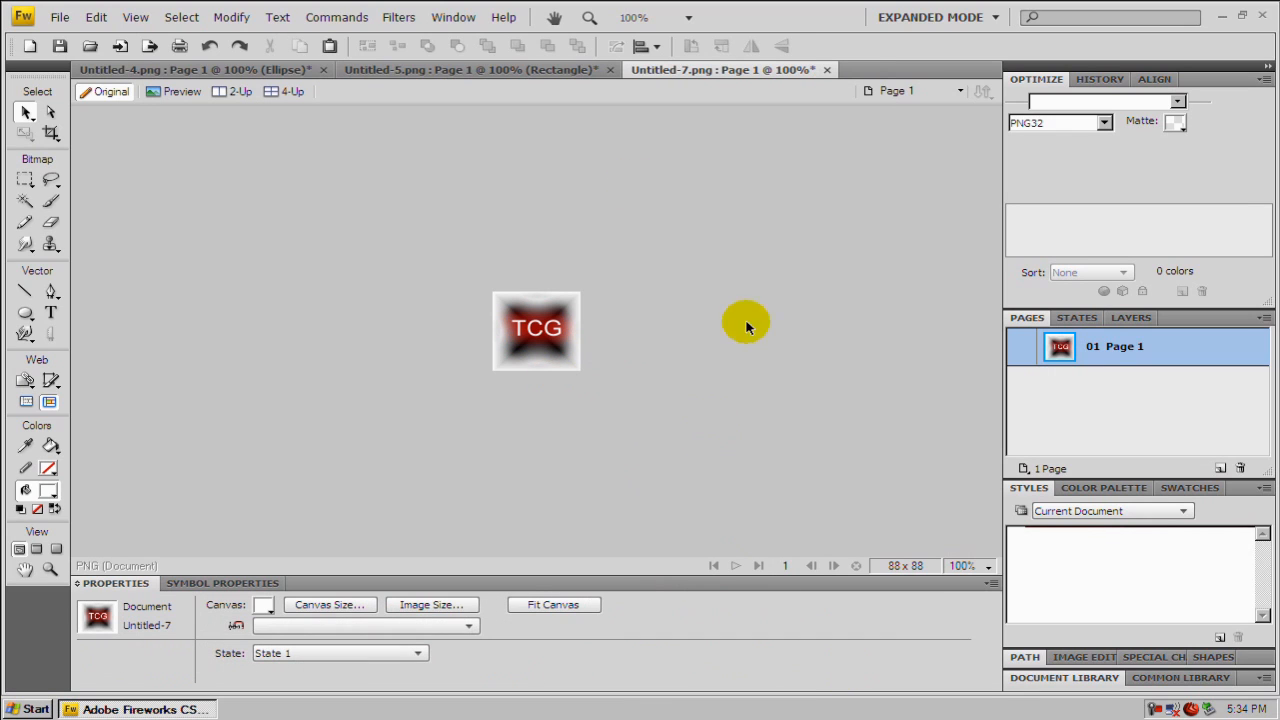
{"action": "mouse_move", "coordinate": [648, 252]}
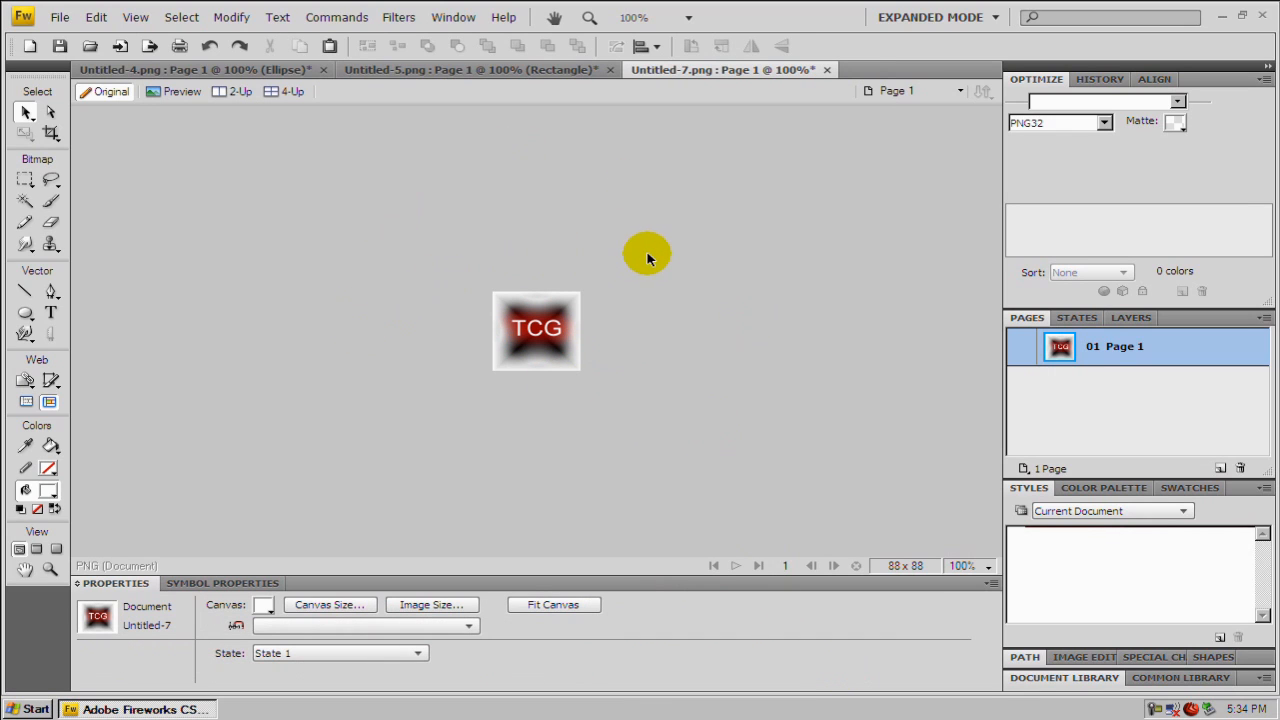
{"action": "mouse_move", "coordinate": [638, 264]}
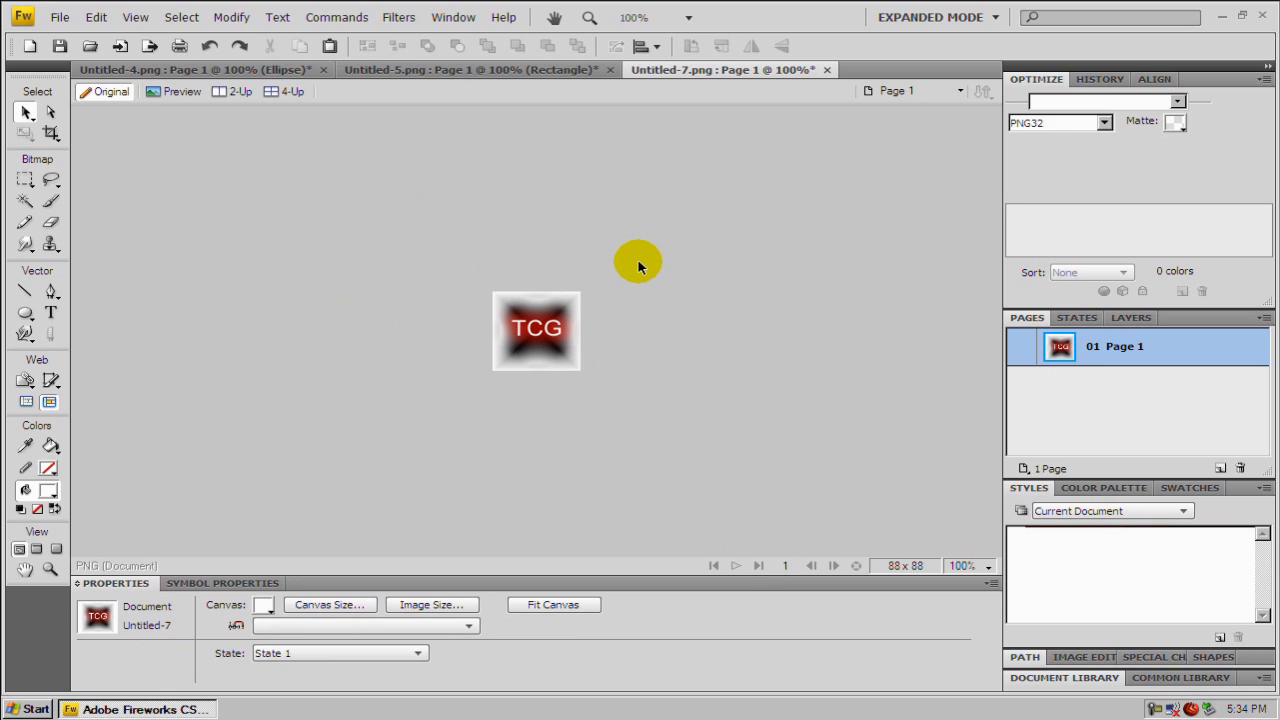